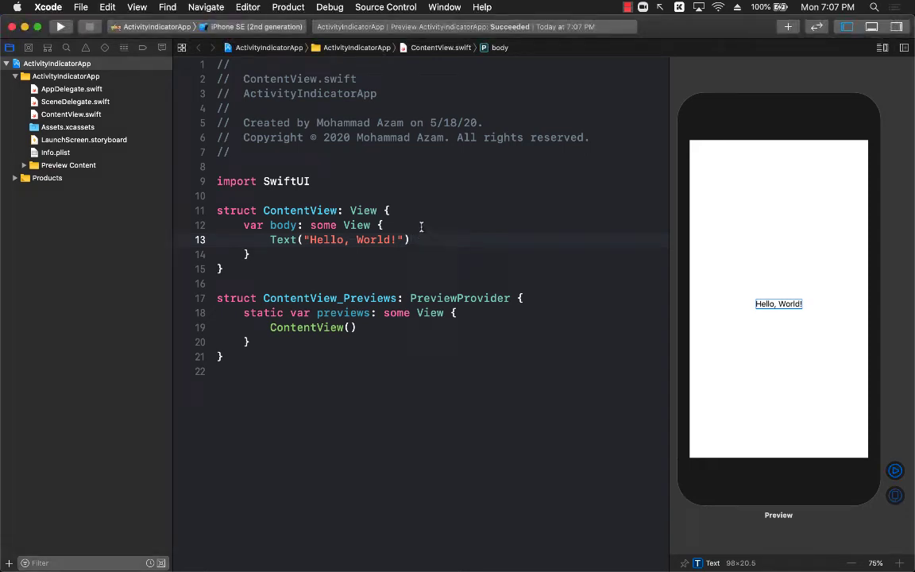
Select the ActivityIndicatorApp group and bring up its New File options.
click(411, 238)
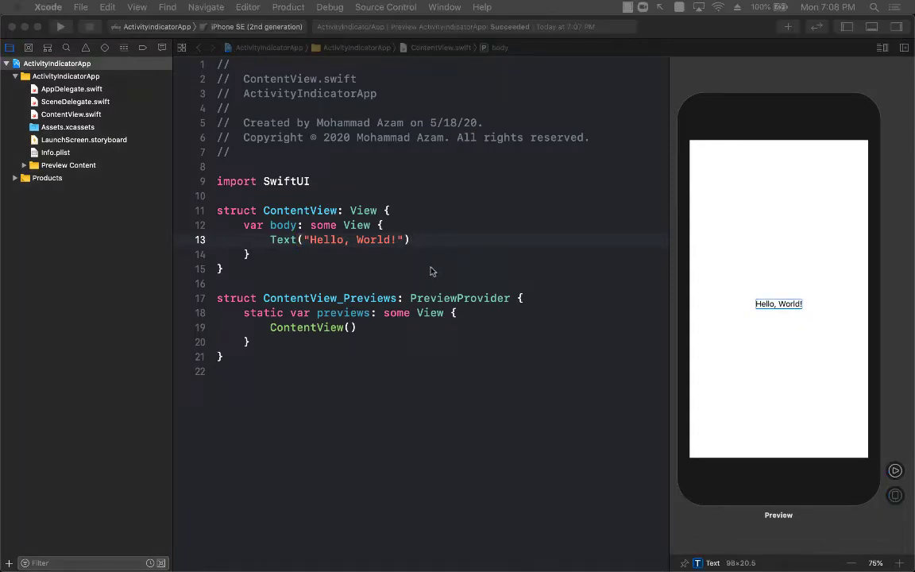
click(406, 240)
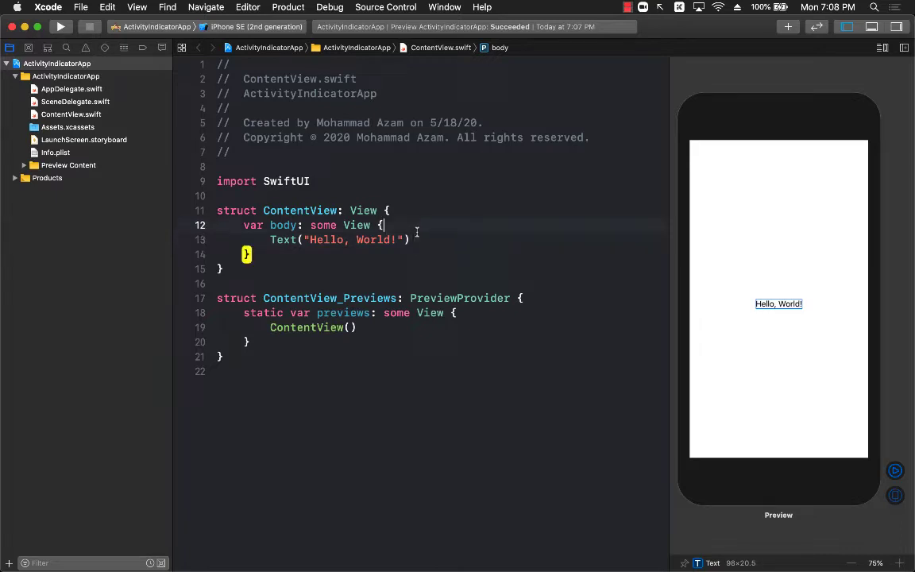
click(65, 76)
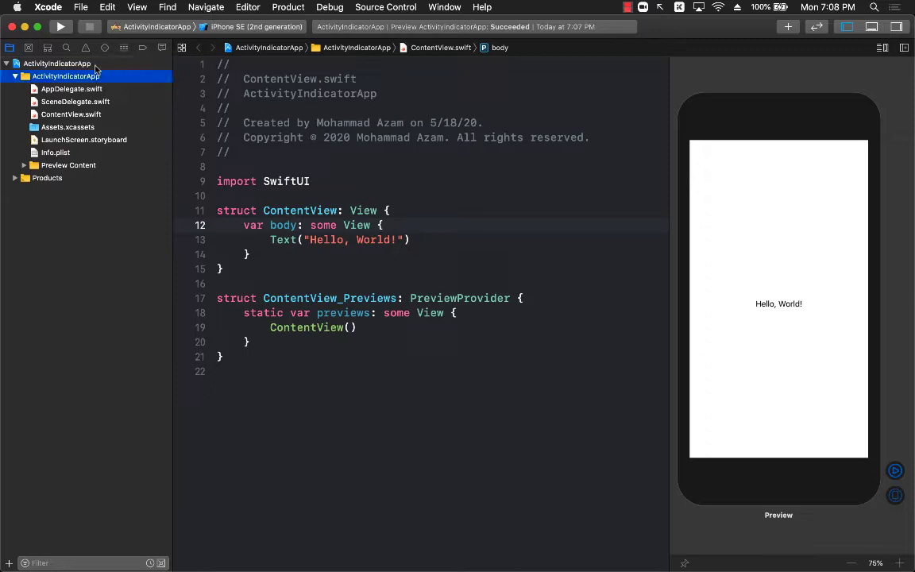
right_click(57, 76)
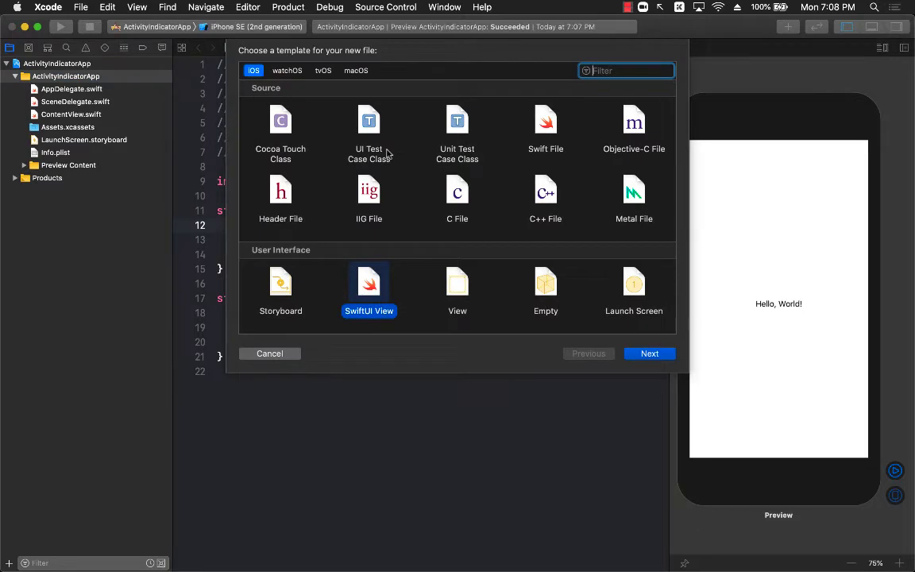
Choose the Swift File template and name the new file ActivityIndicatorView.
click(546, 127)
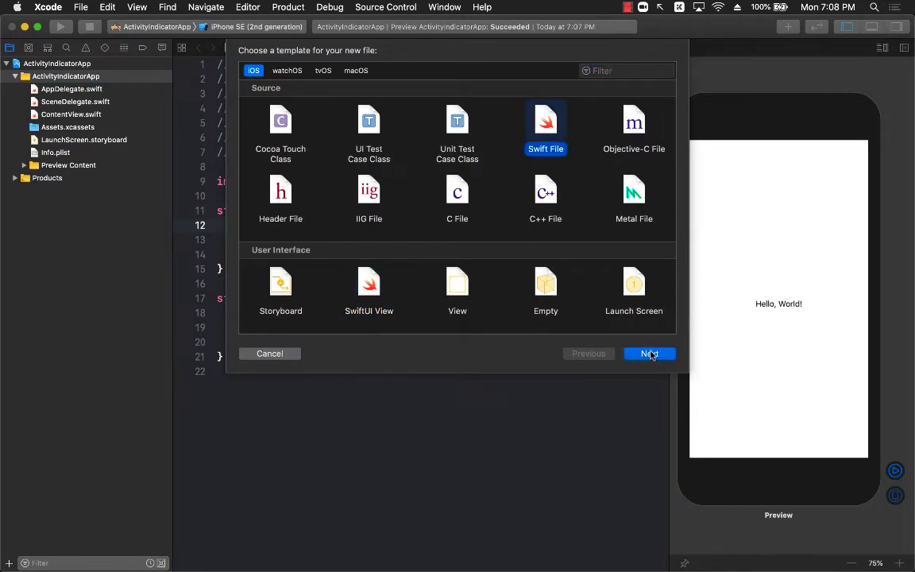
click(648, 353)
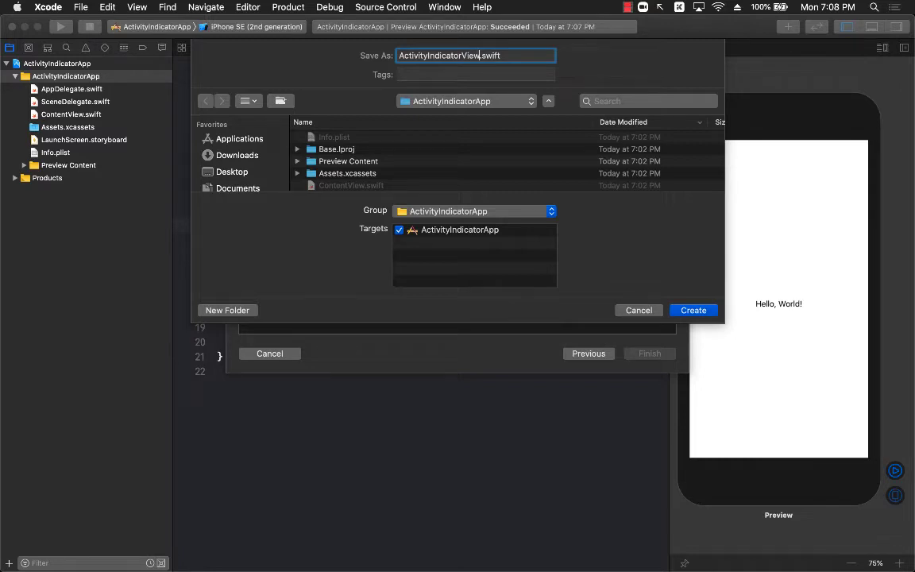
mouse_move(543, 186)
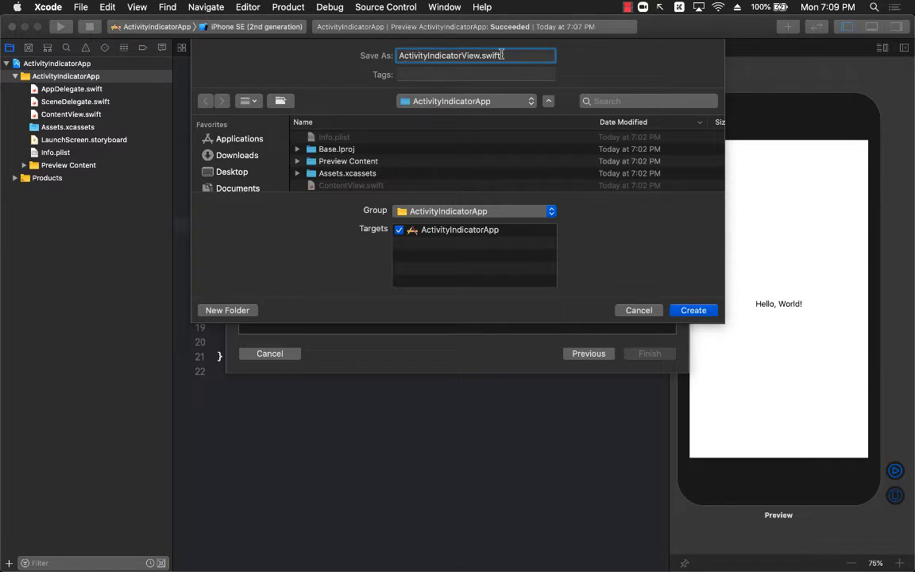
click(692, 309)
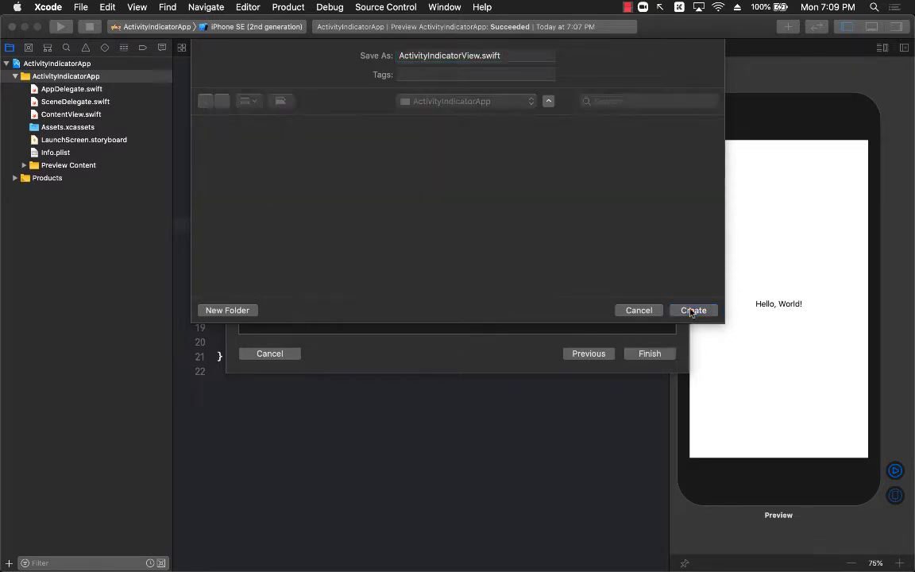
Create the file, import SwiftUI and declare struct ActivityIndicatorView: UIViewRepresentable.
click(692, 309)
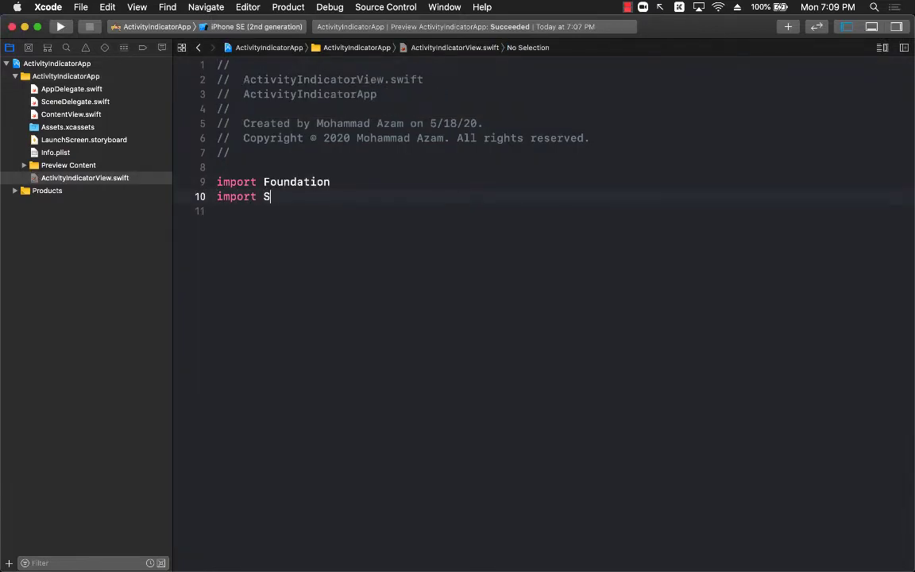
text(wiftUI)
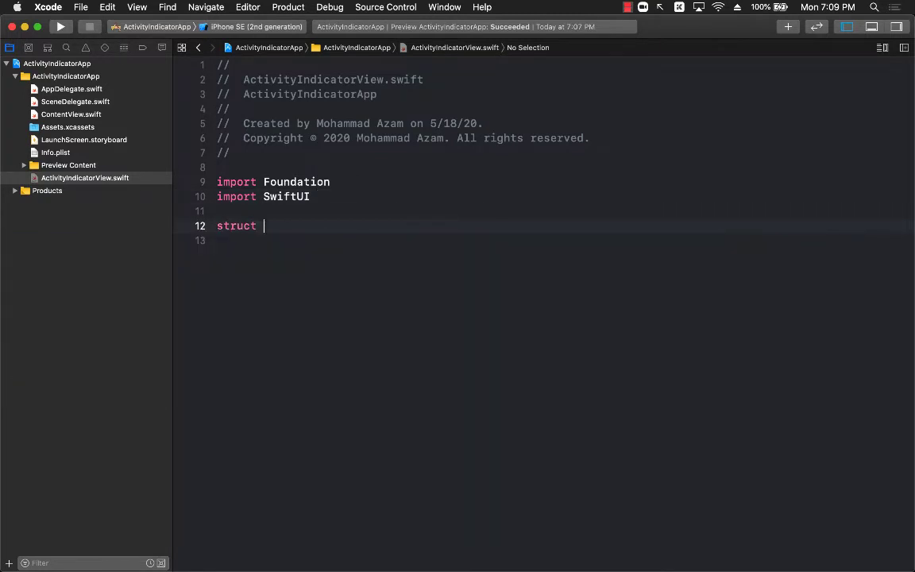
text(Activity)
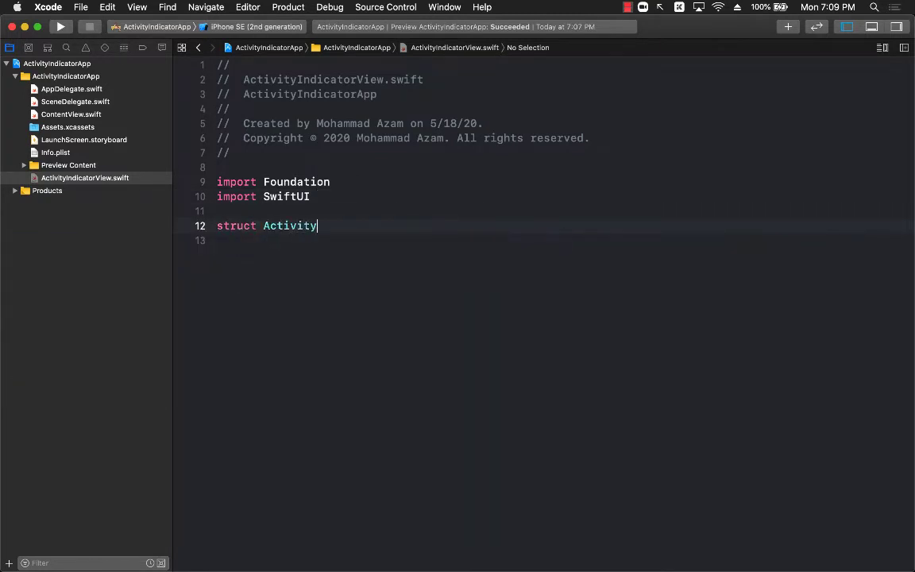
text(Ind)
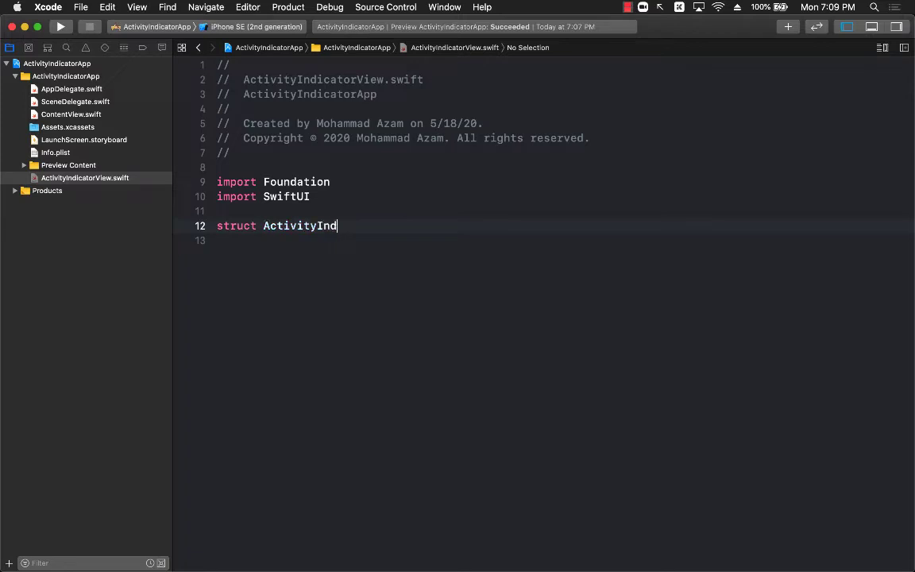
text(icatorView:)
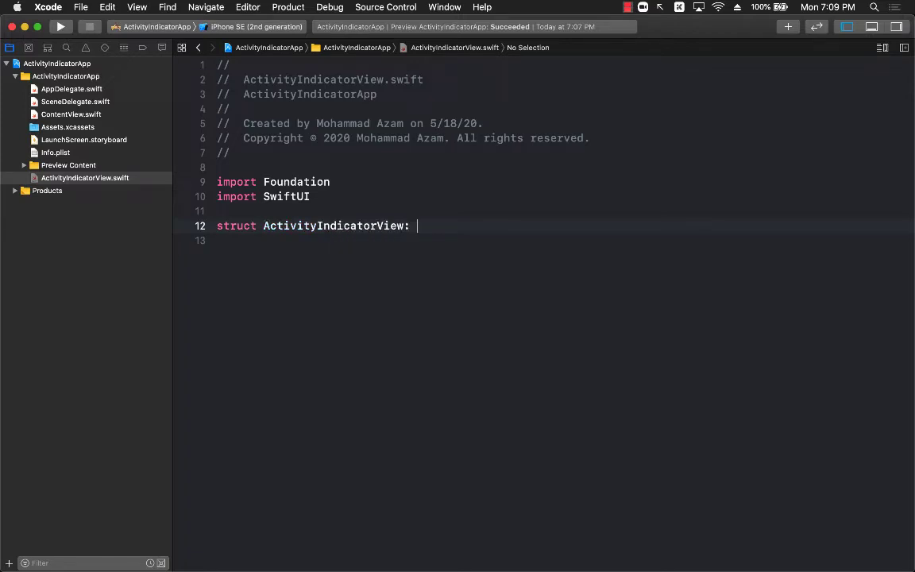
text(UIViewRepresentable {)
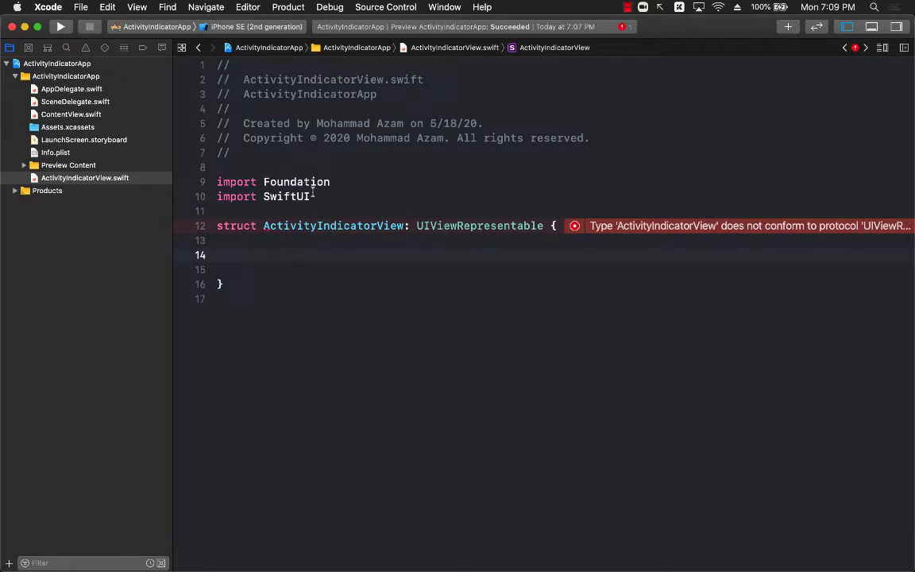
click(246, 254)
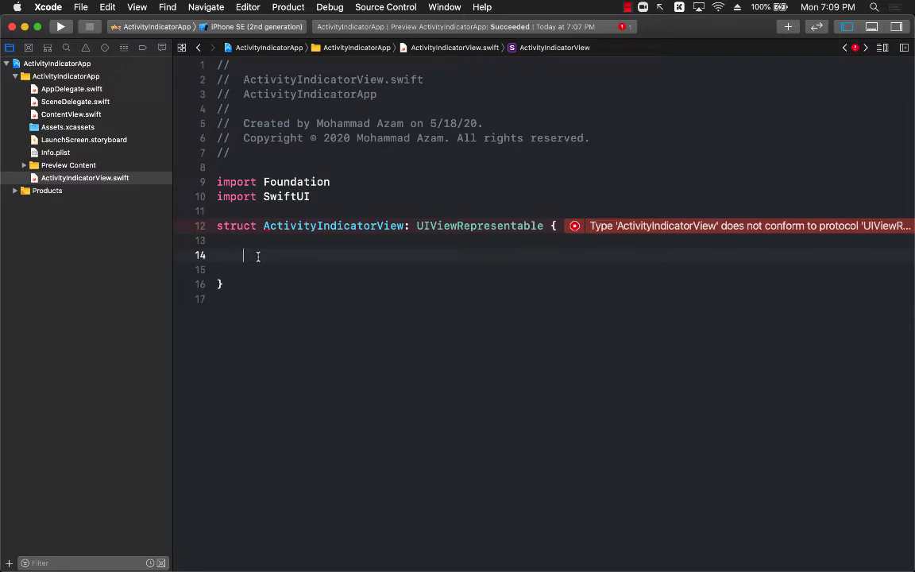
text(@B)
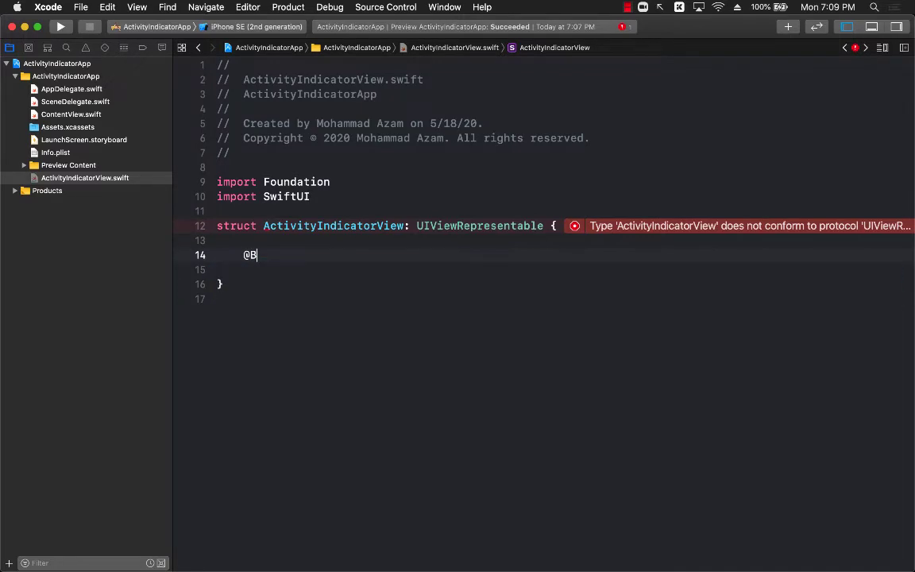
text(inding va)
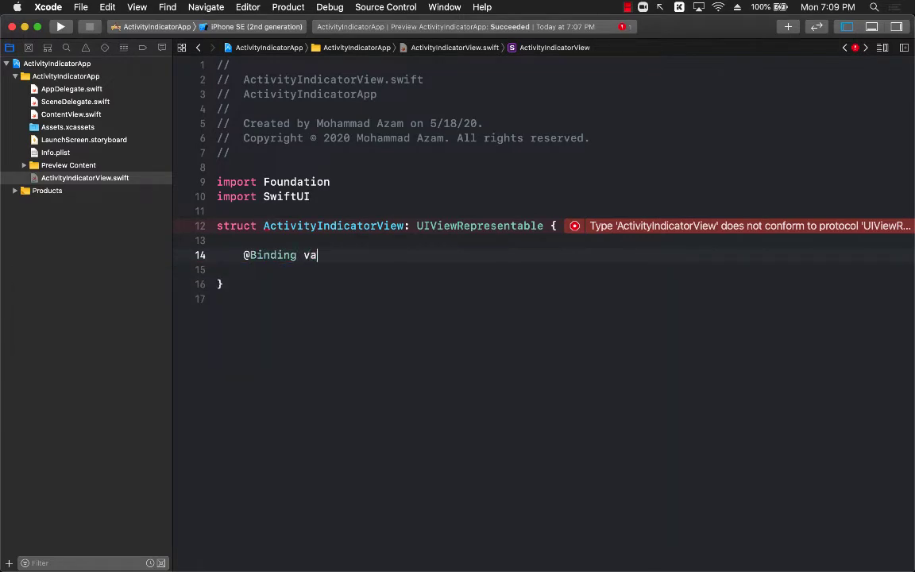
text(r animat)
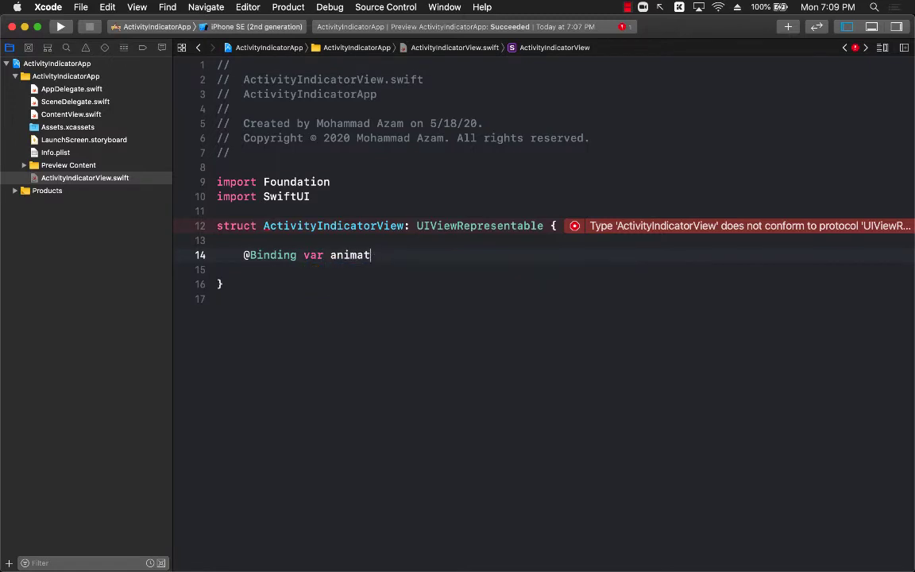
text(ing: Bool)
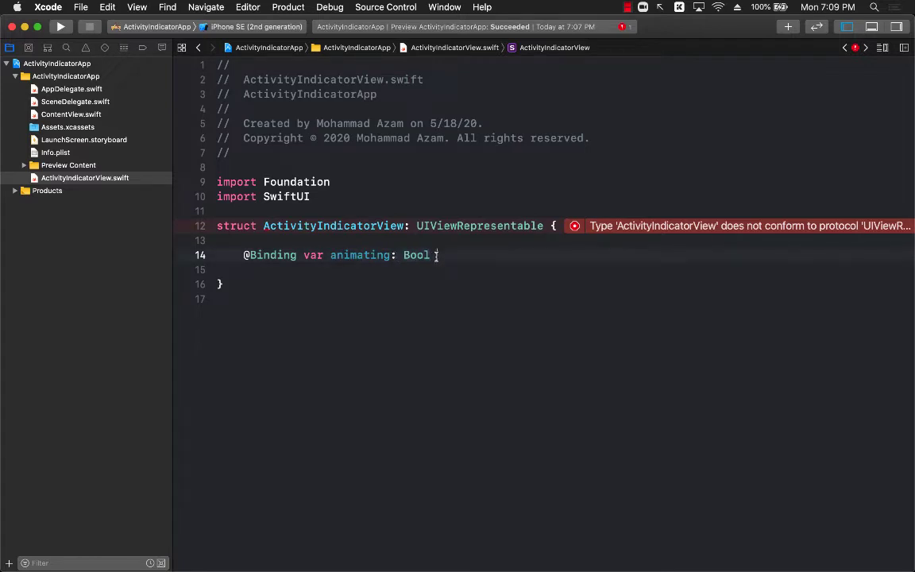
double_click(333, 226)
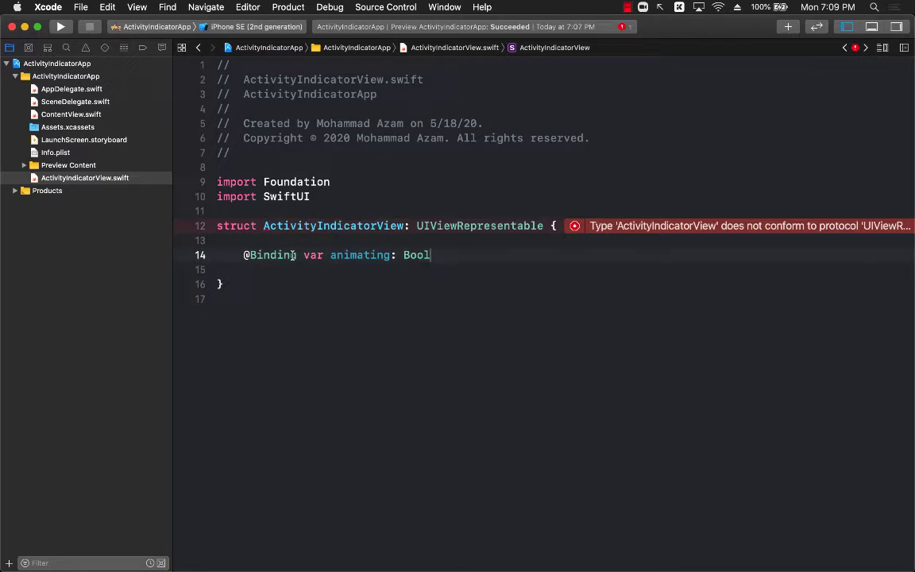
double_click(270, 254)
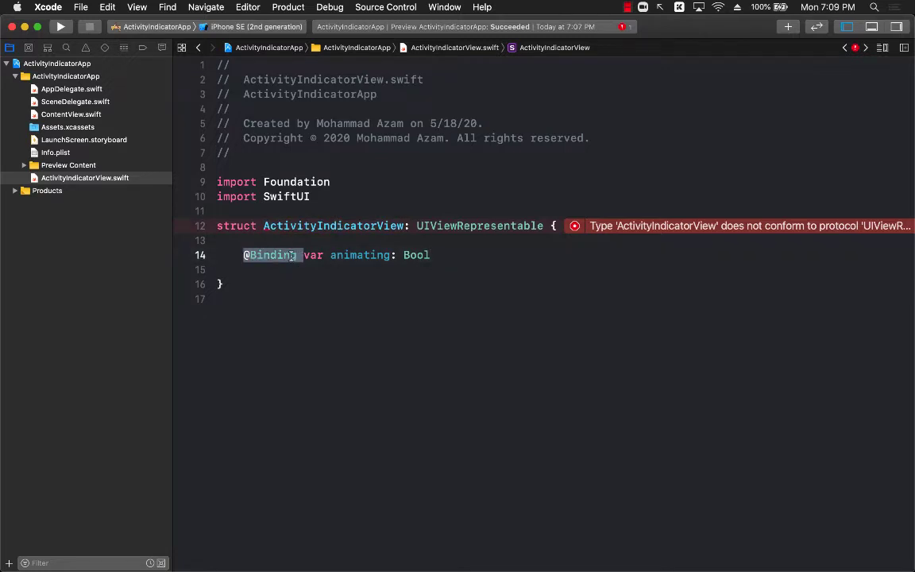
double_click(359, 254)
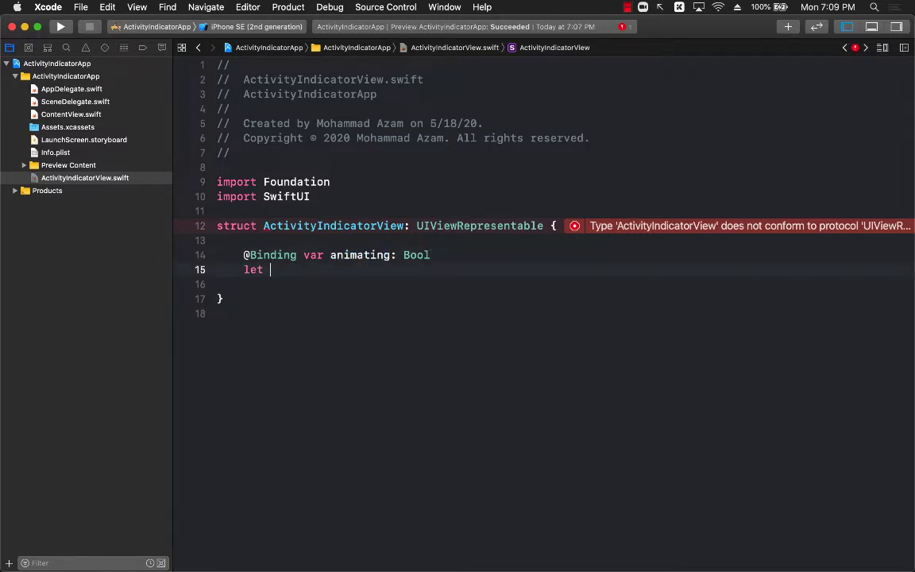
Add let style: UIActivityIndicatorView.Style below the binding.
text(style:)
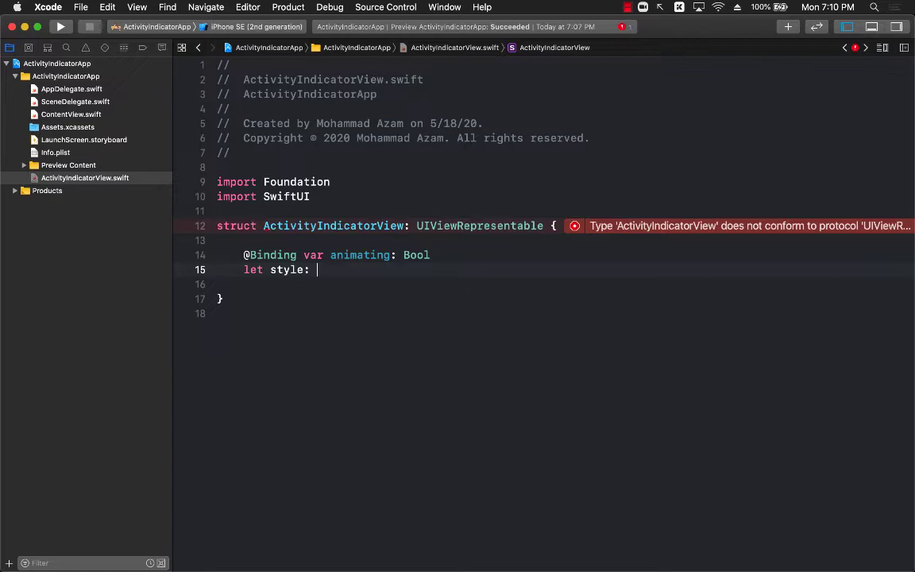
text(UIActivityIndicatorView.Style)
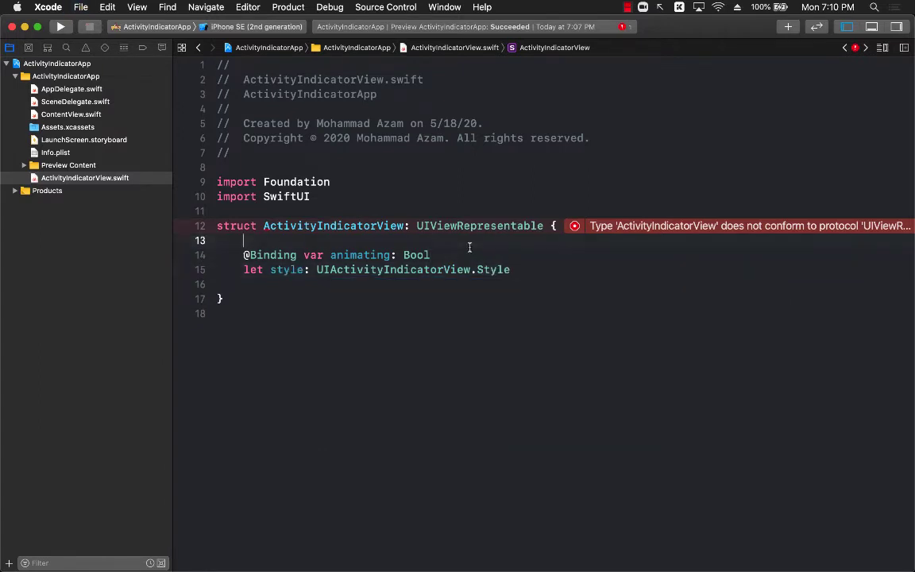
click(514, 270)
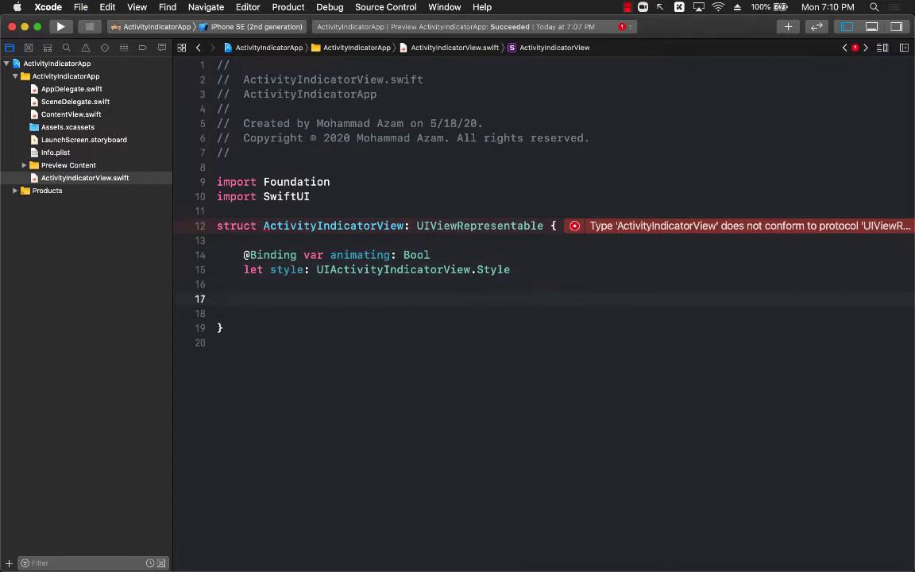
Stub makeUIView returning UIActivityIndicatorView and glance at that type's definition.
text(makeUIView(context: Context) -> some UIView {)
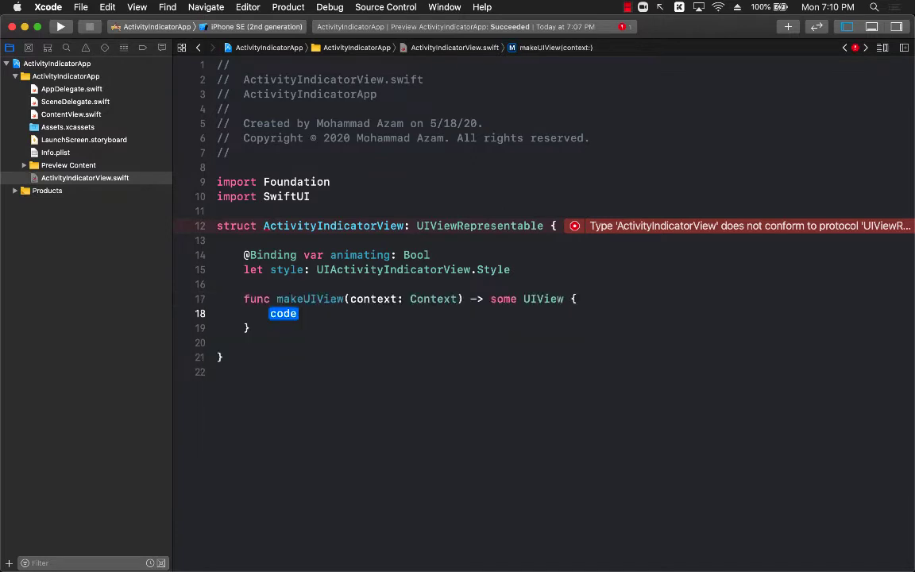
double_click(309, 298)
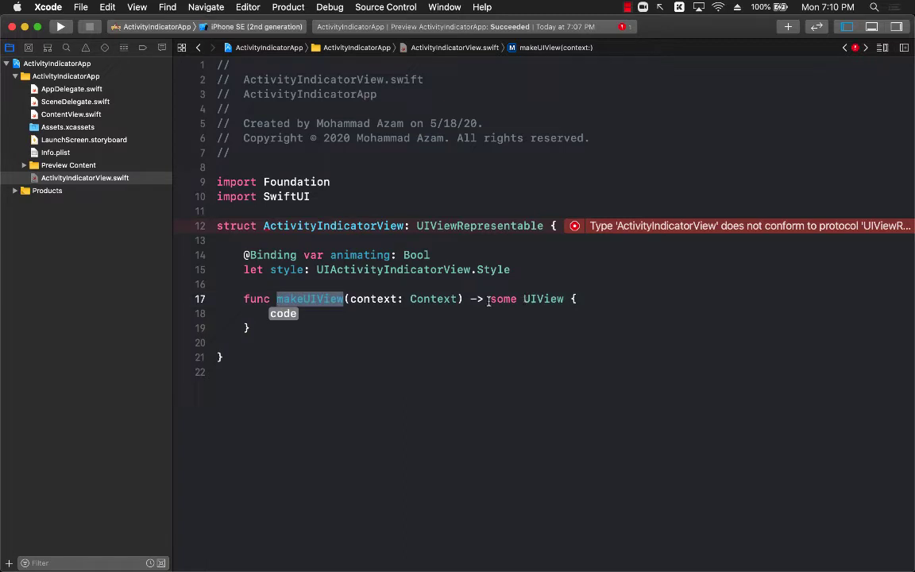
double_click(503, 299)
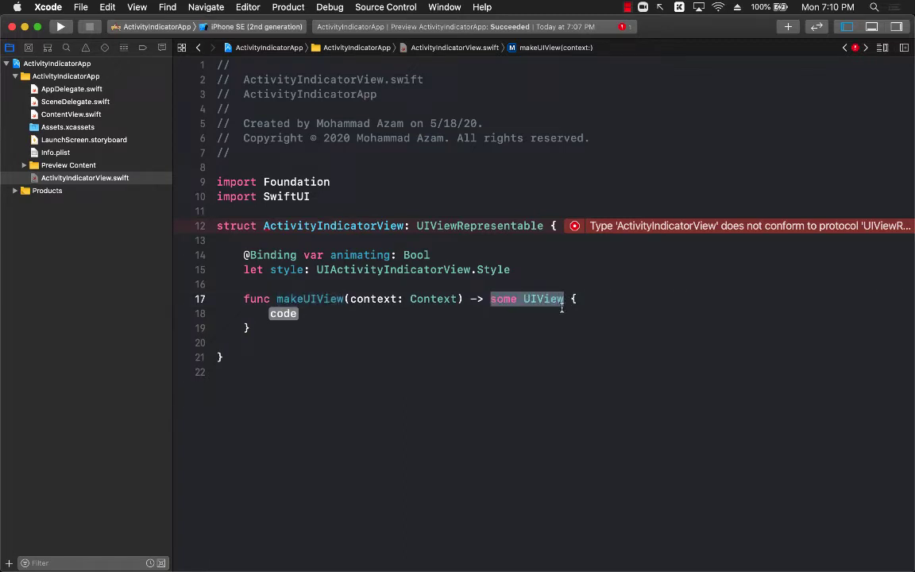
text(UIActivityIndicator)
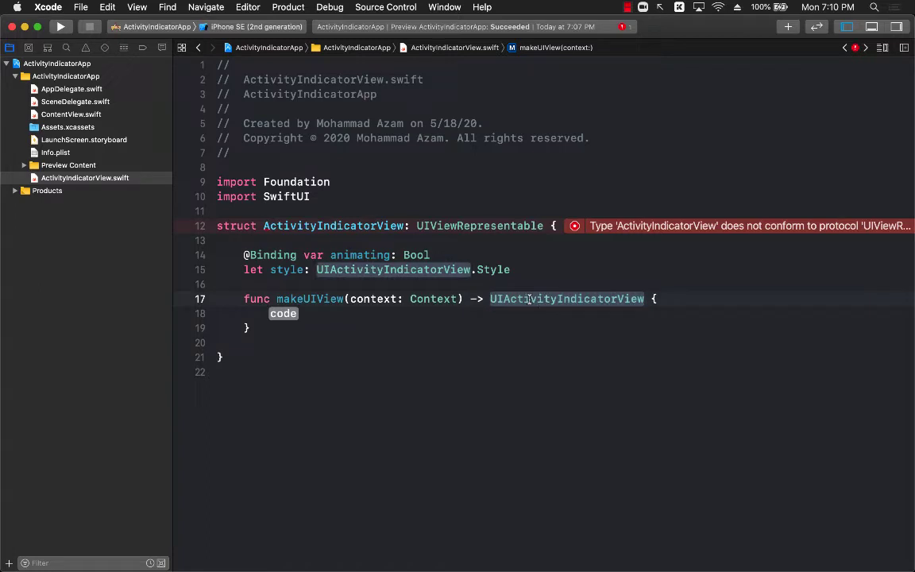
double_click(565, 298)
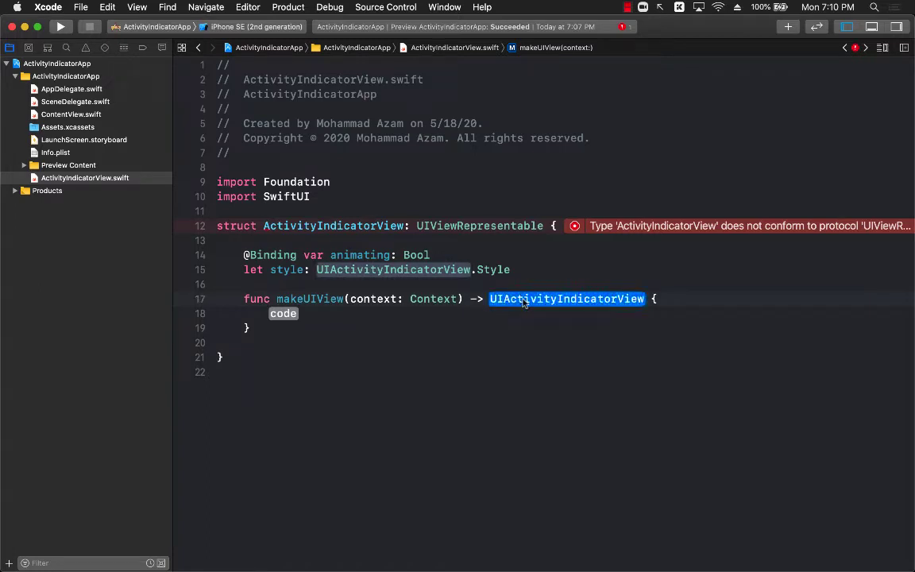
click(566, 299)
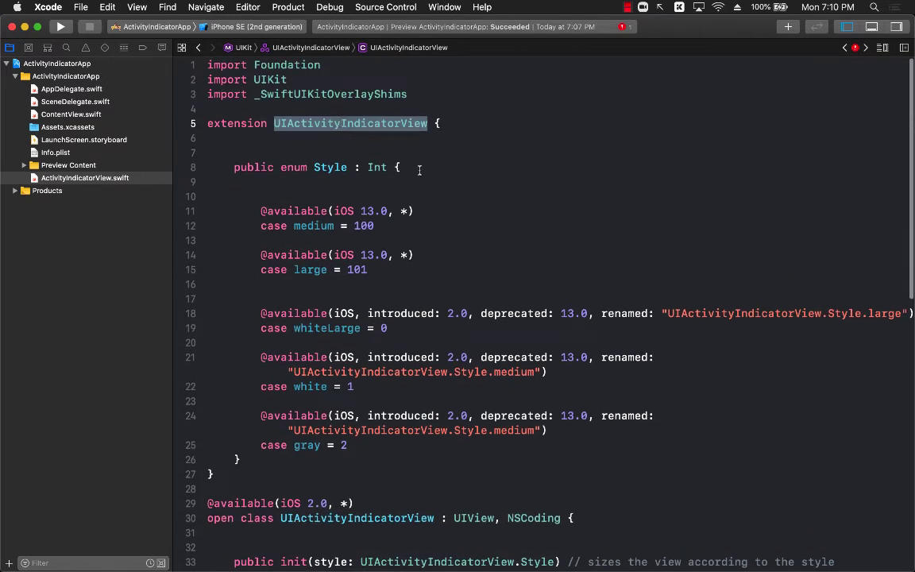
scroll(down, 3)
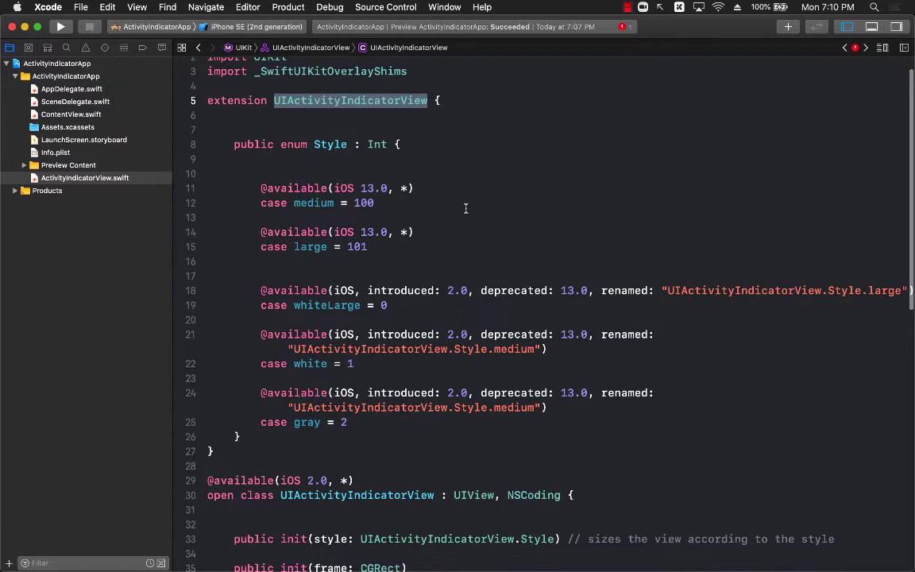
scroll(up, 3)
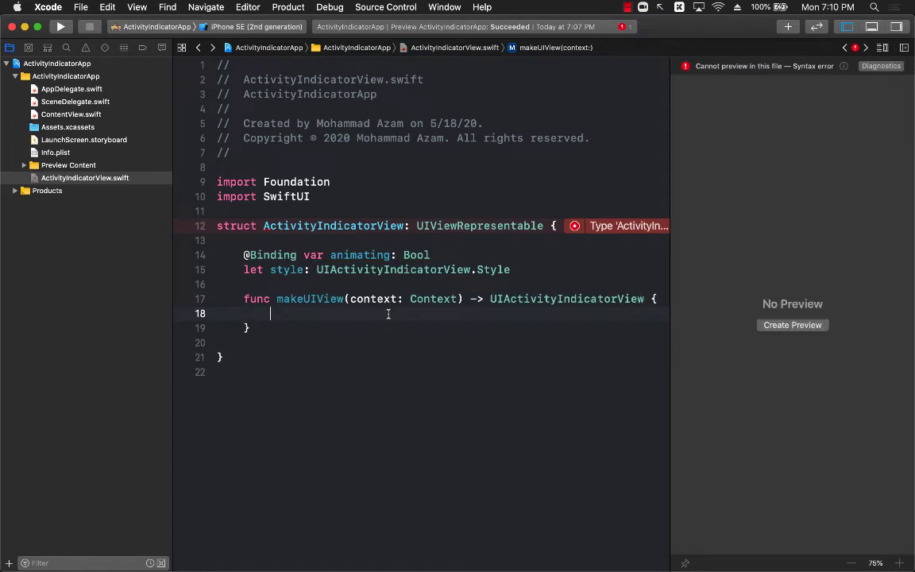
click(896, 26)
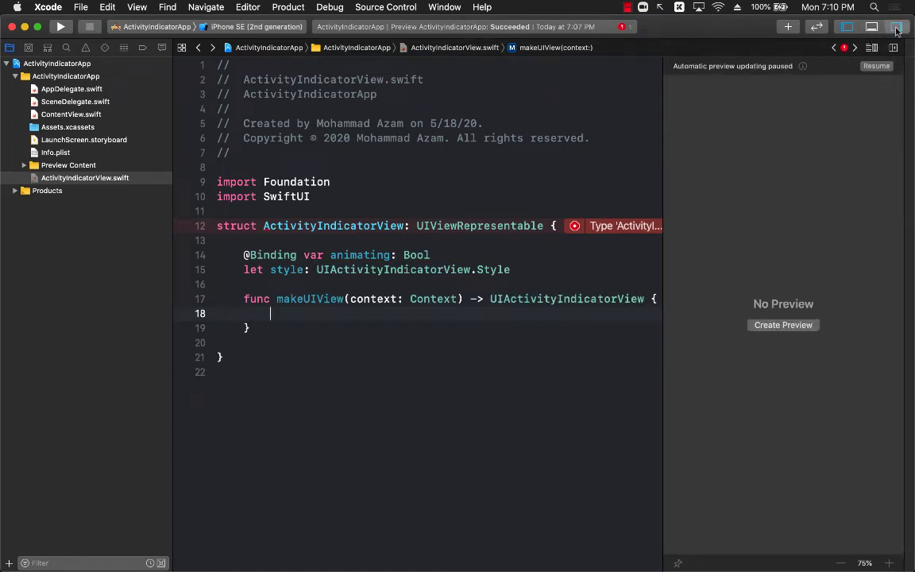
click(895, 25)
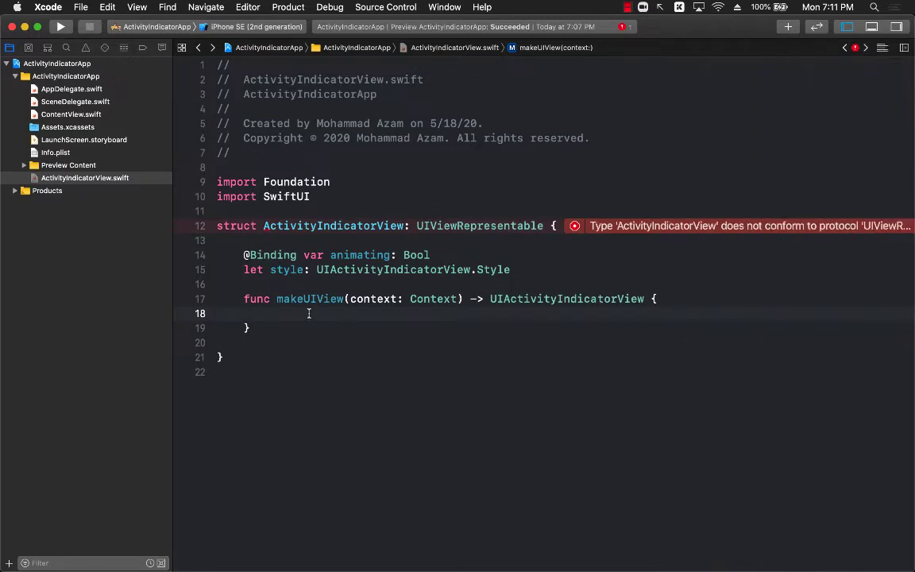
Have makeUIView build UIActivityIndicatorView(style: style) and return the indicator.
text(let ind)
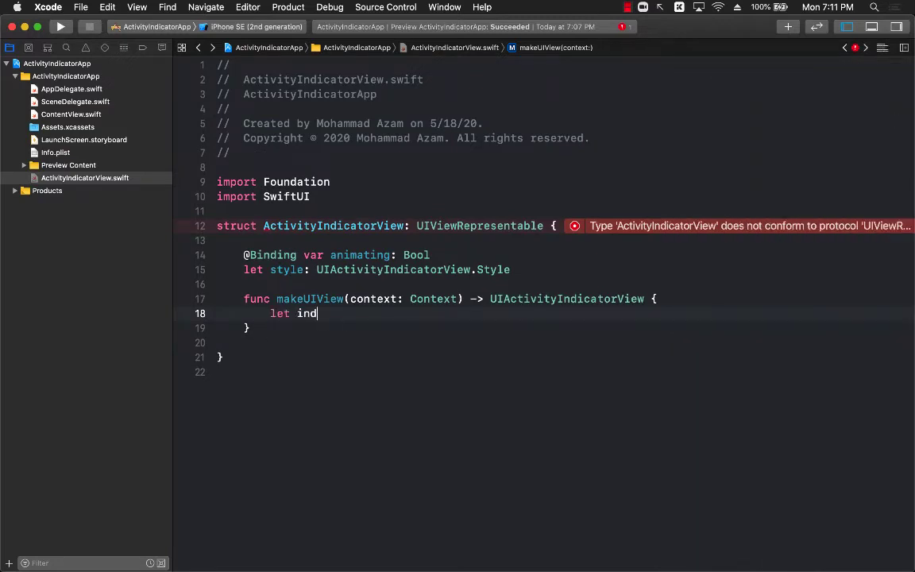
text(icator = U)
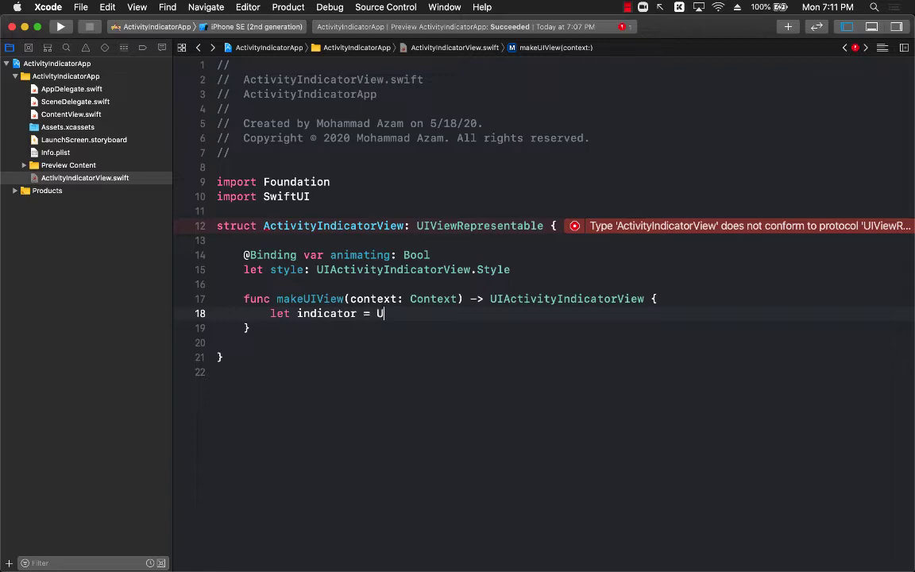
text(IAc)
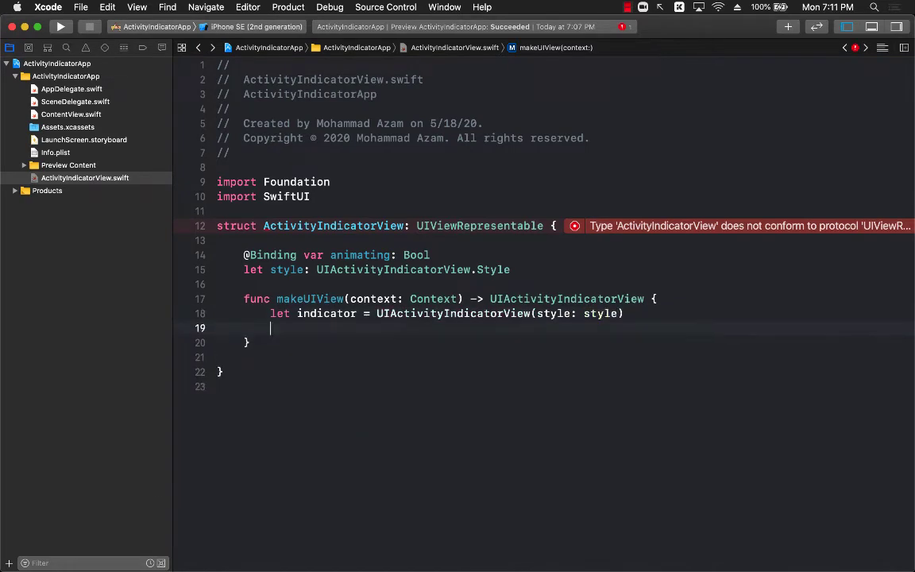
text(return indicator)
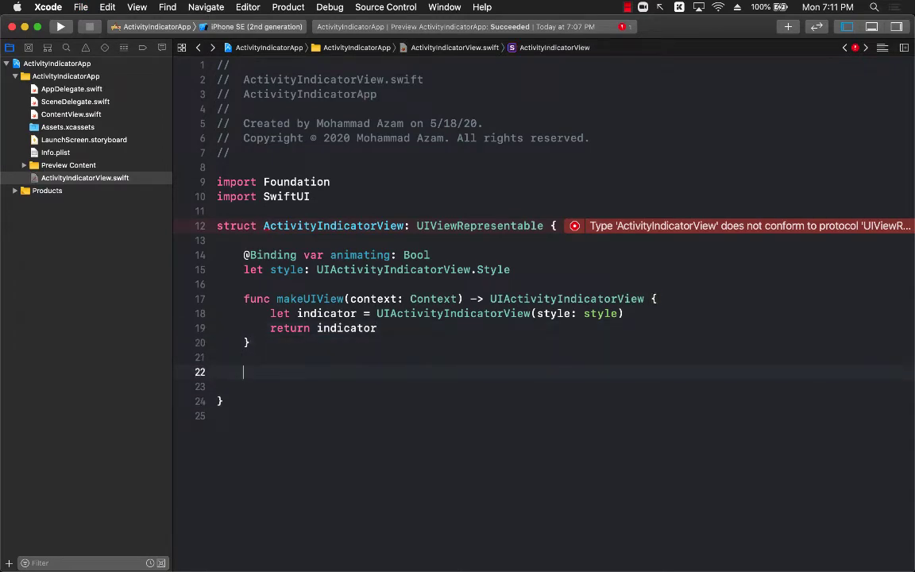
Add updateUIView calling uiView.startAnimating() or stopAnimating() from animating, then build.
text(updateUIView(_ uiView: UIActivityIndicatorView, context: Context) {)
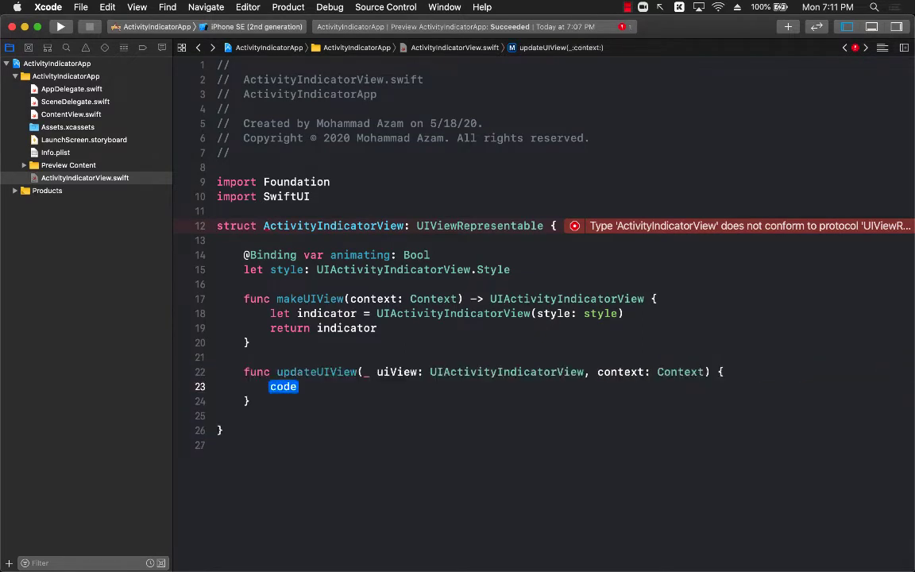
text(animating ?)
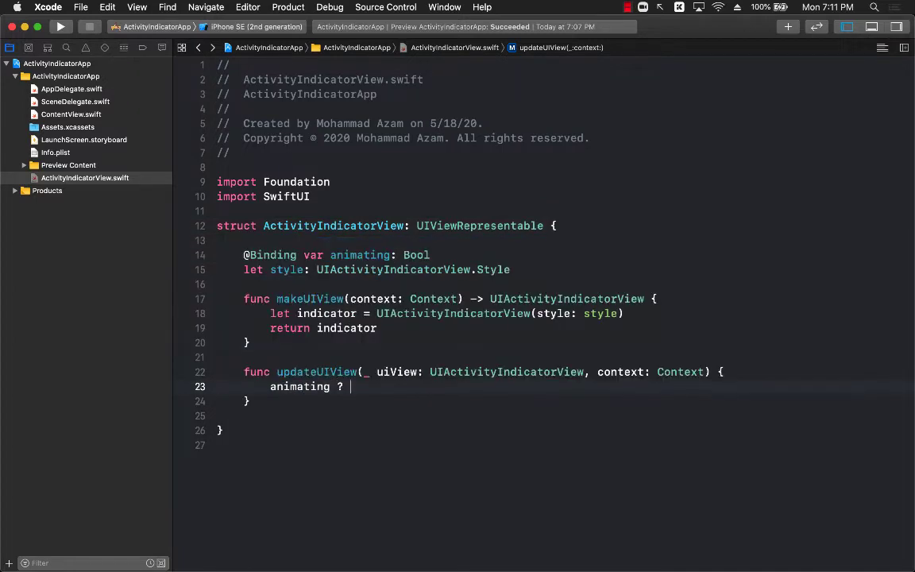
text(uiView)
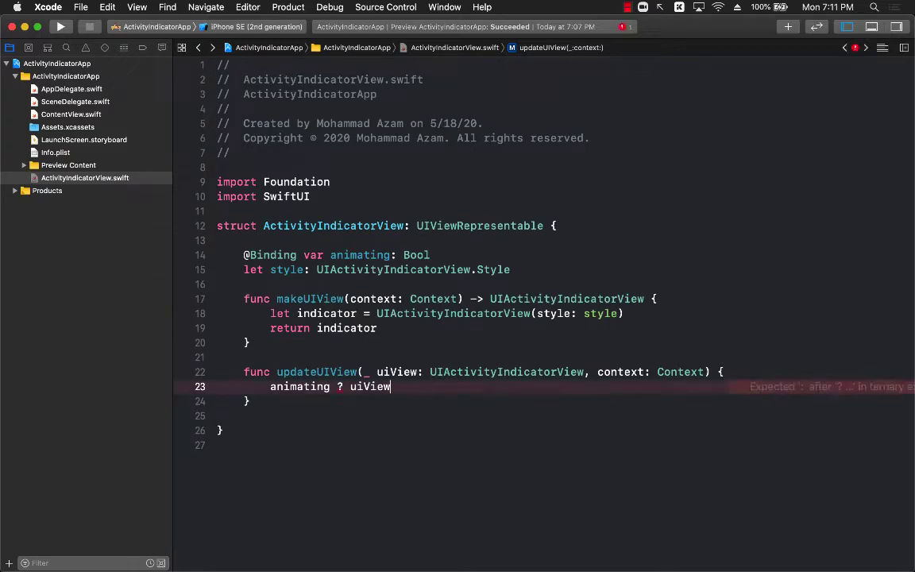
text(.startAnimating() :)
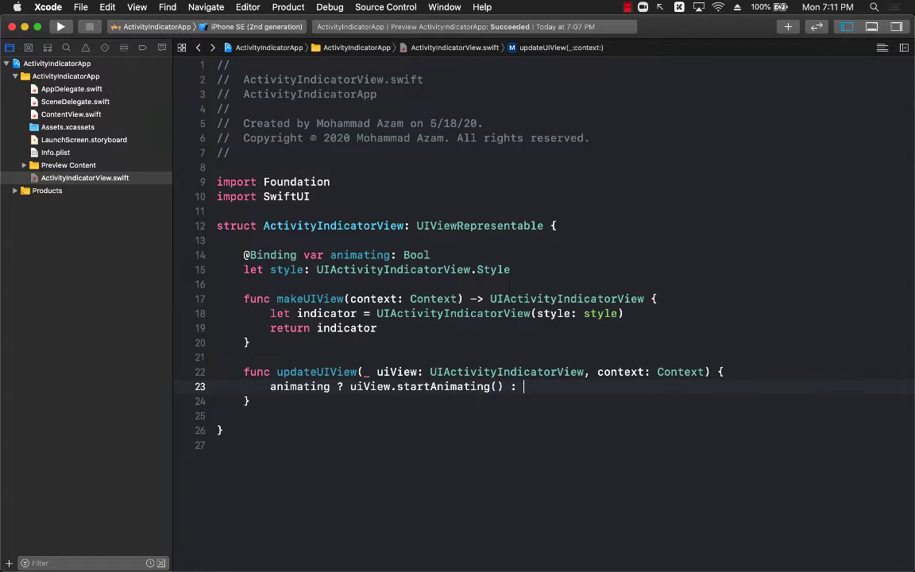
text(uiView.stopAnimating()
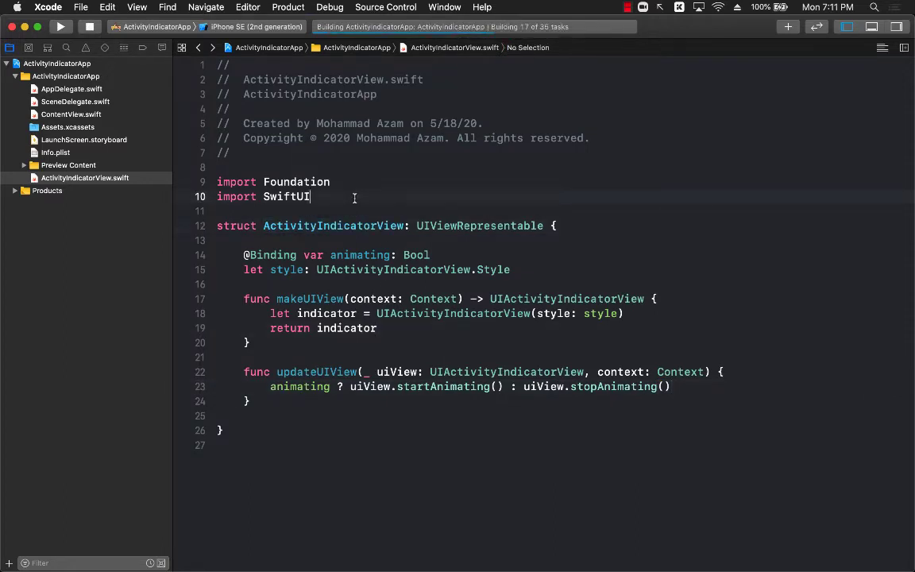
click(60, 25)
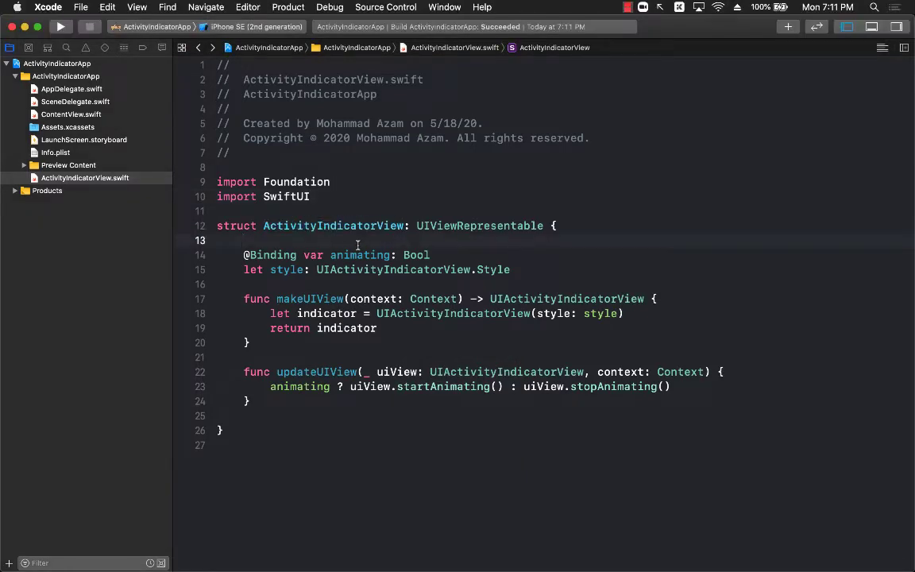
In ContentView with the preview shown, embed ActivityIndicatorView inside a VStack.
click(71, 115)
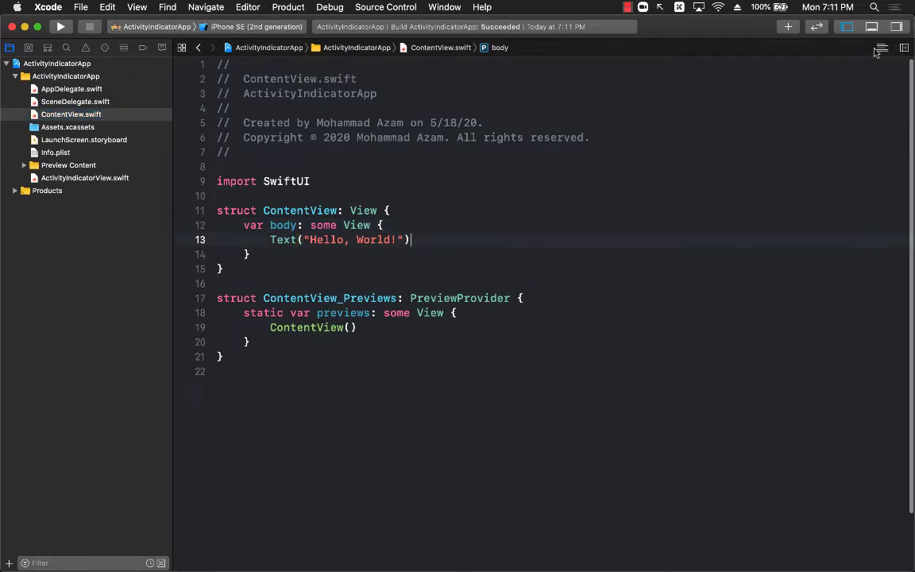
click(882, 48)
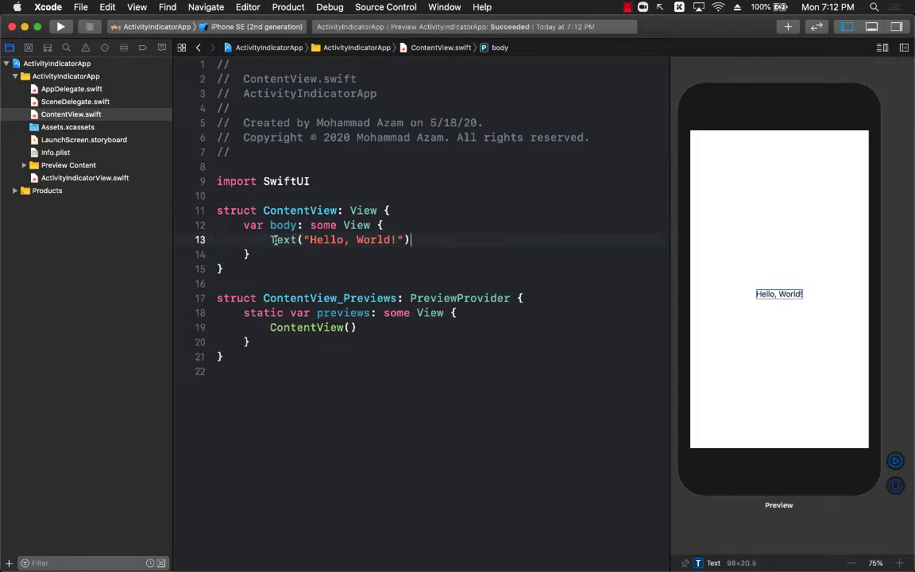
text(VSt)
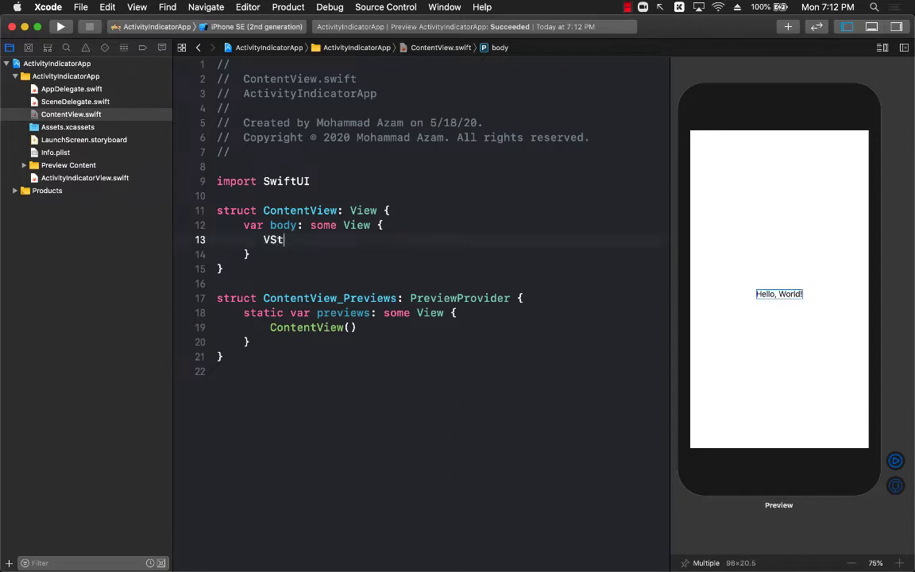
text(Stack {)
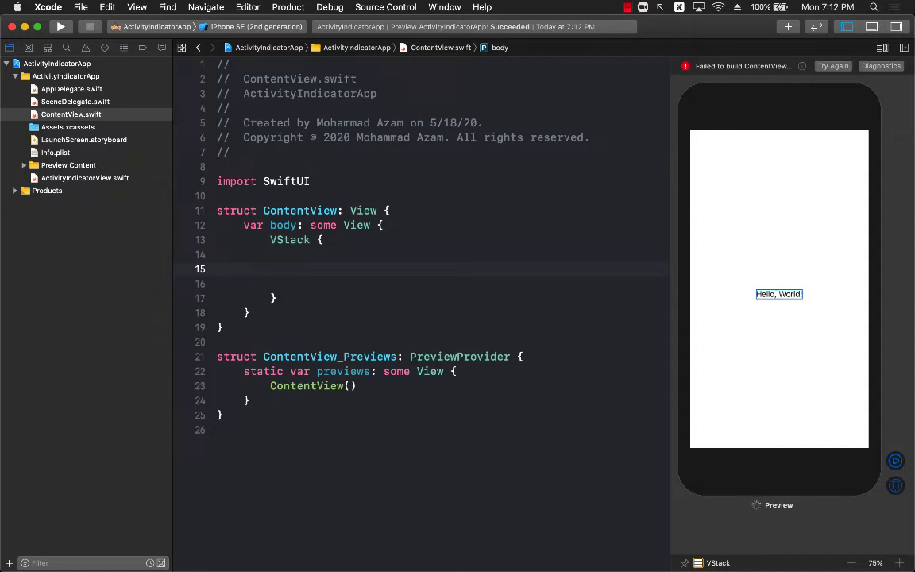
text(ActivityIndicatorView)
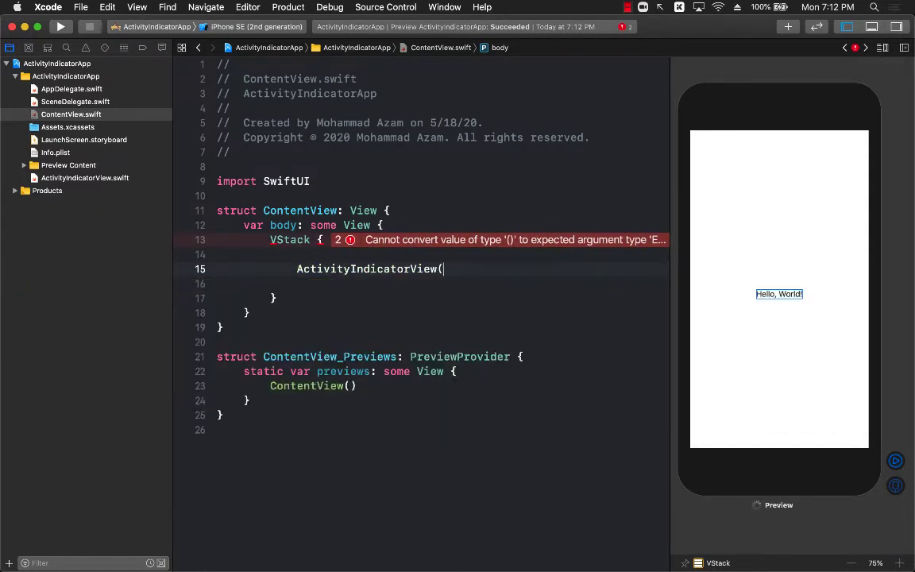
text(()
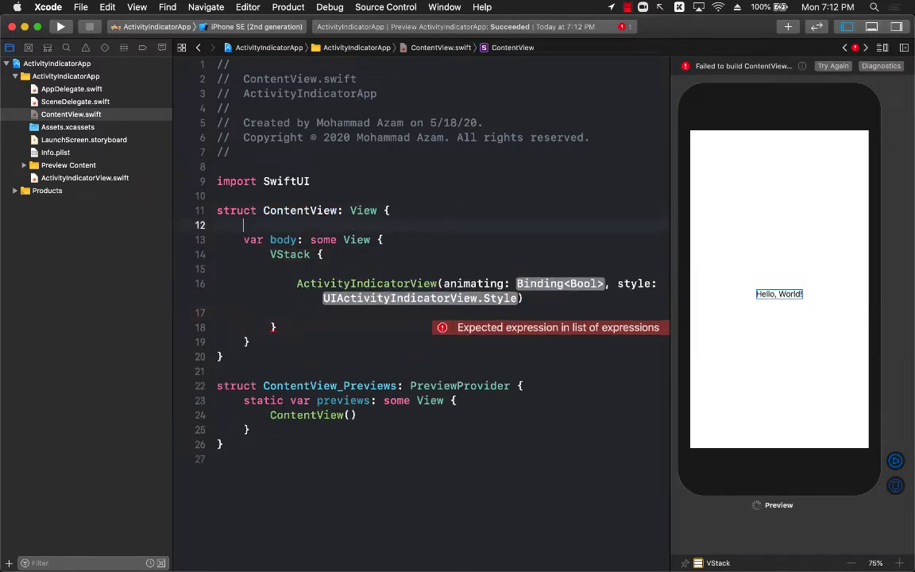
text(@State private var isLo)
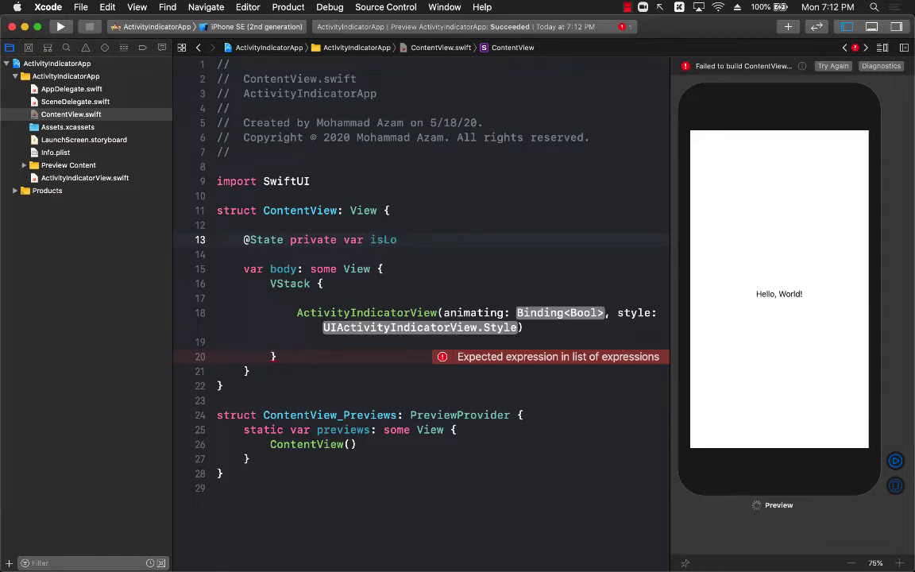
text(aded: B)
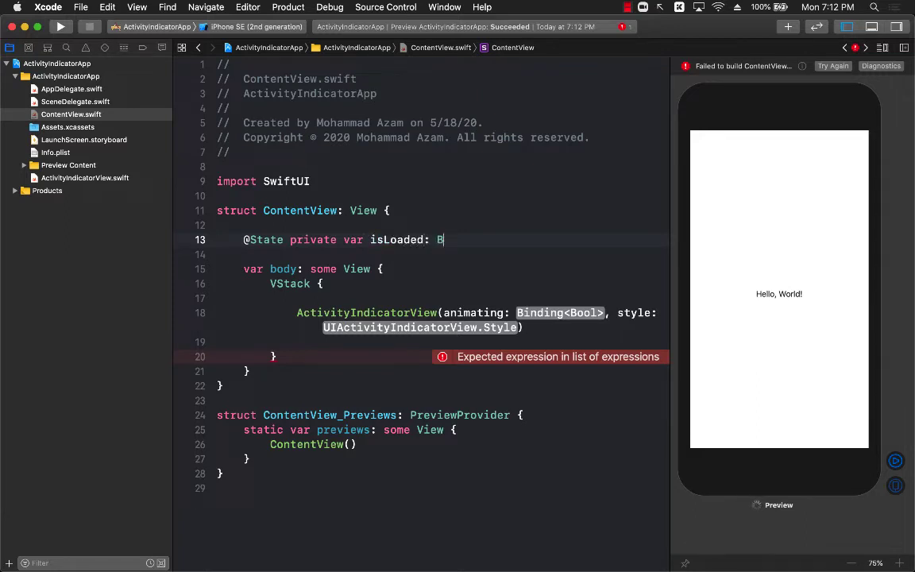
text(ool =)
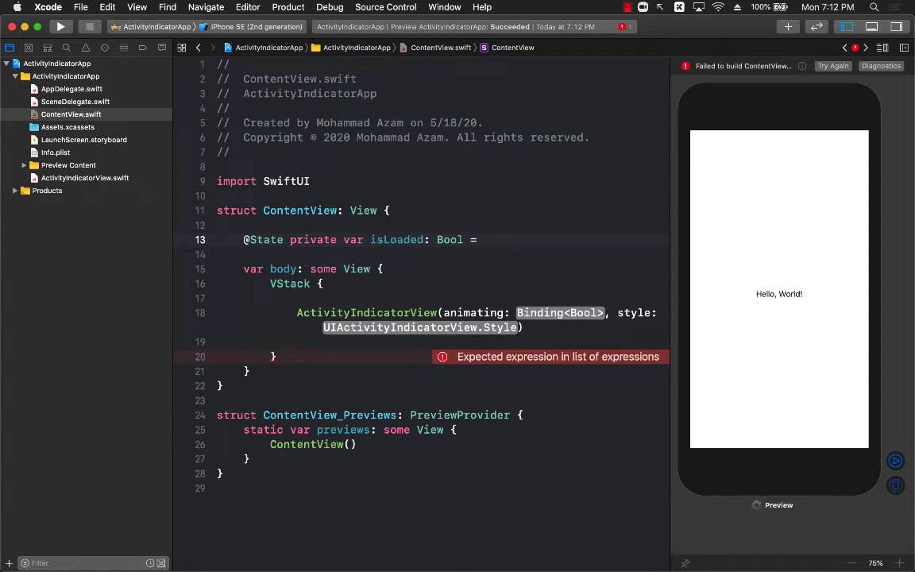
text(false)
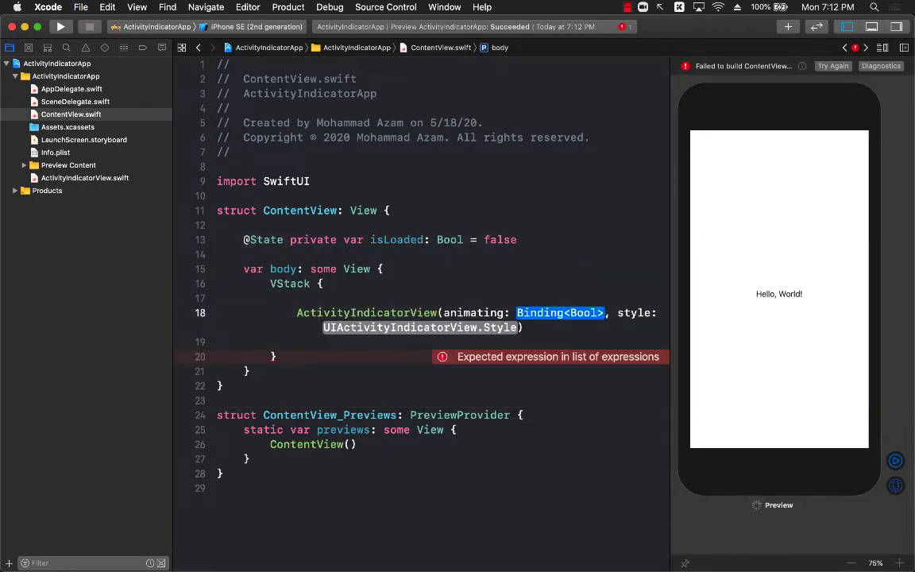
text($isLoaded)
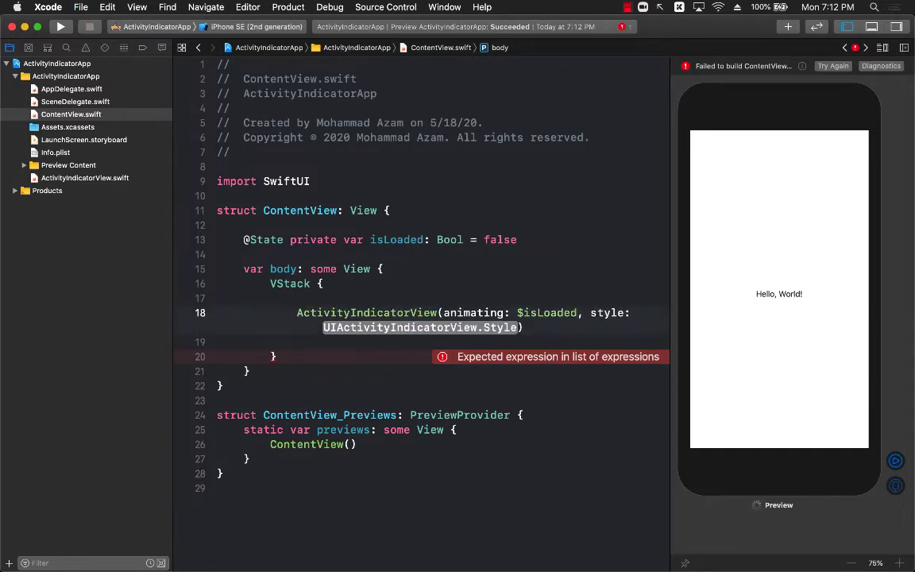
double_click(499, 238)
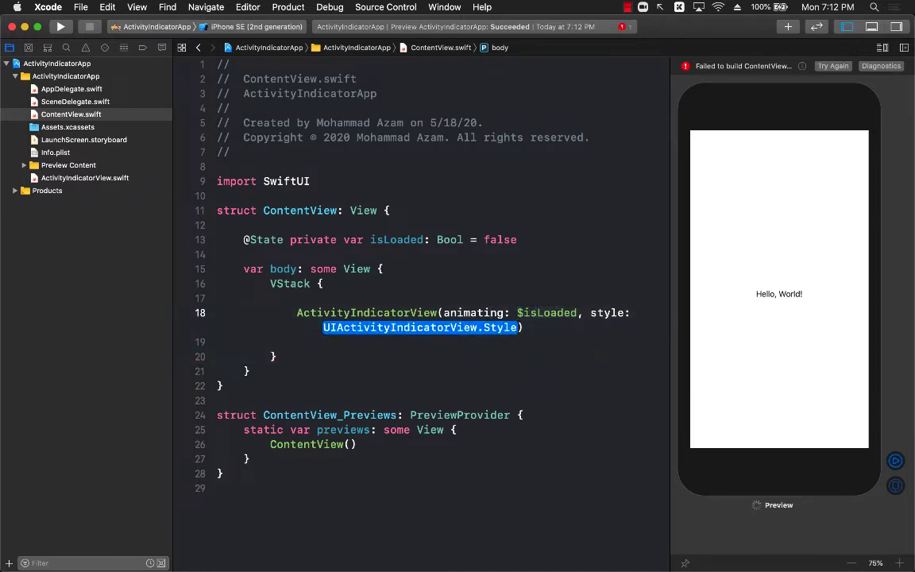
text(.medium)
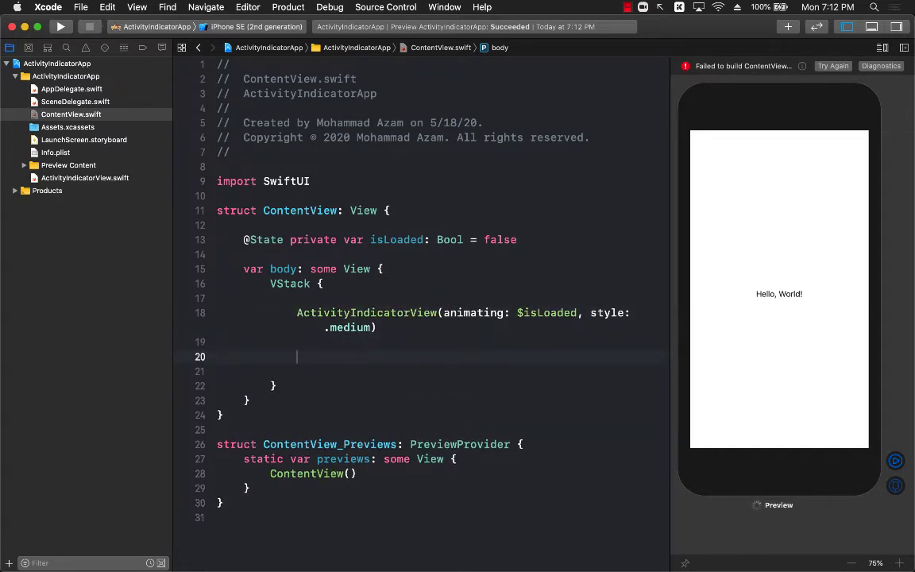
Add Button("Get Data from Network") with an empty action under the indicator.
text(Button(""))
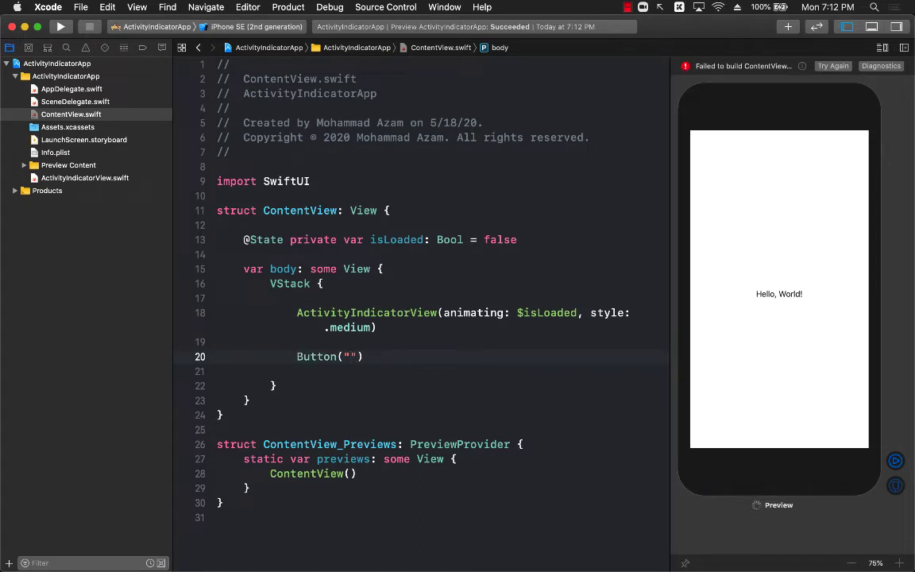
click(349, 356)
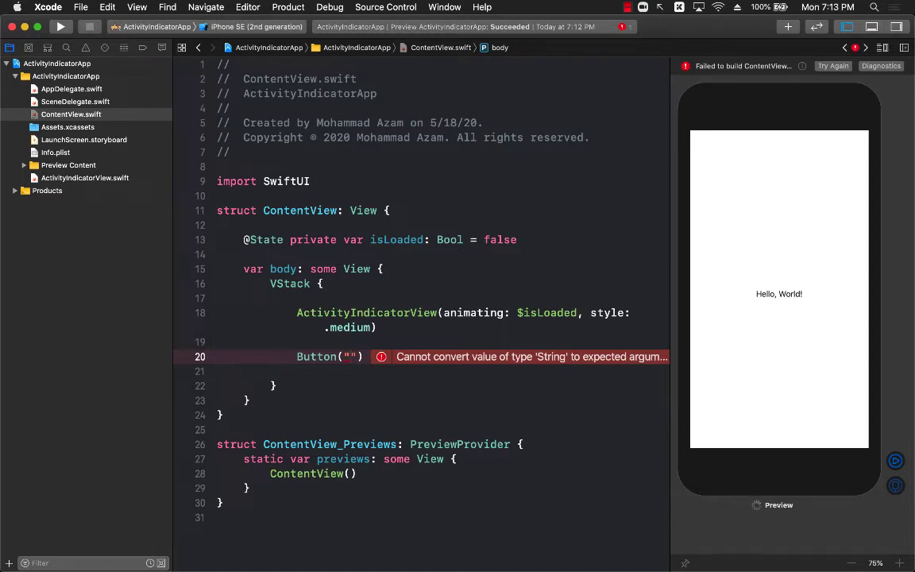
click(350, 355)
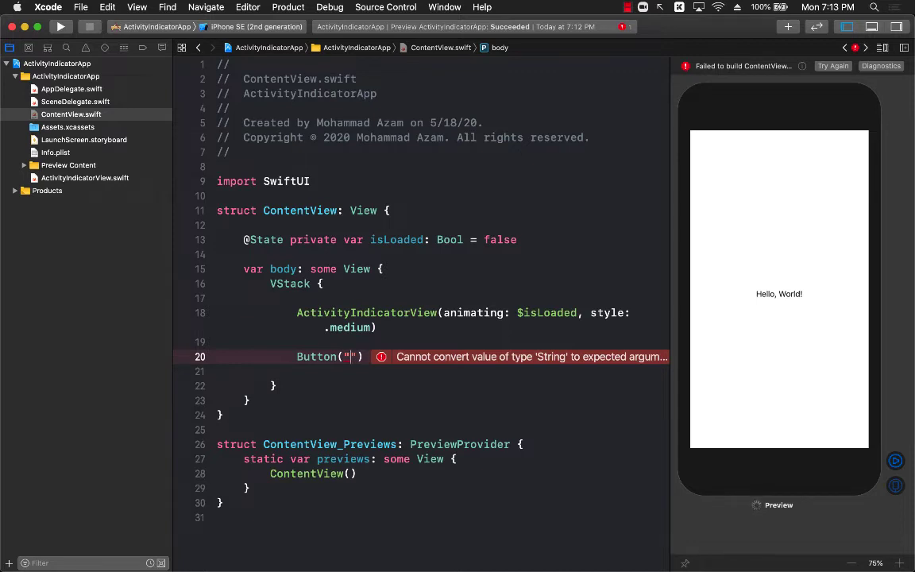
text(GE)
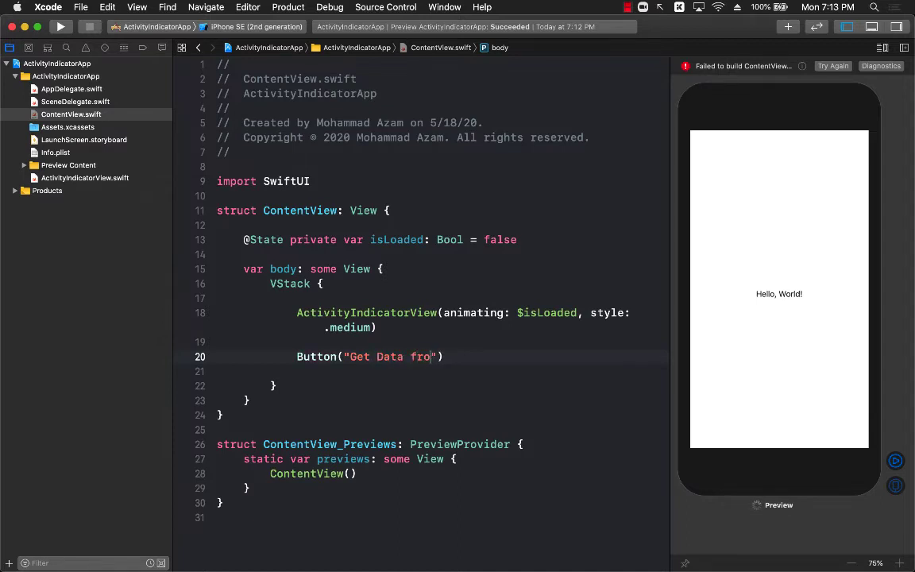
text(m Network"))
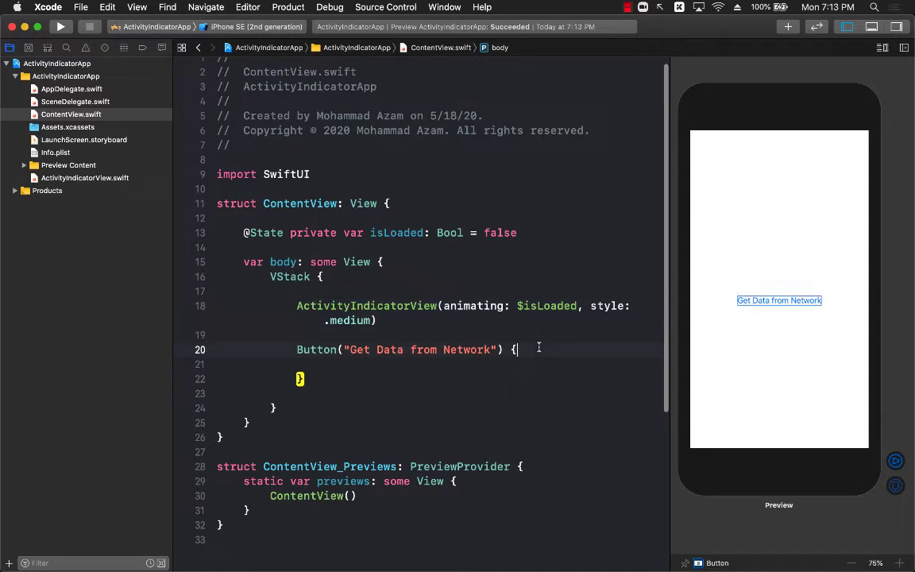
Flip isLoaded to true to test the spinner in preview, then back to false.
double_click(498, 232)
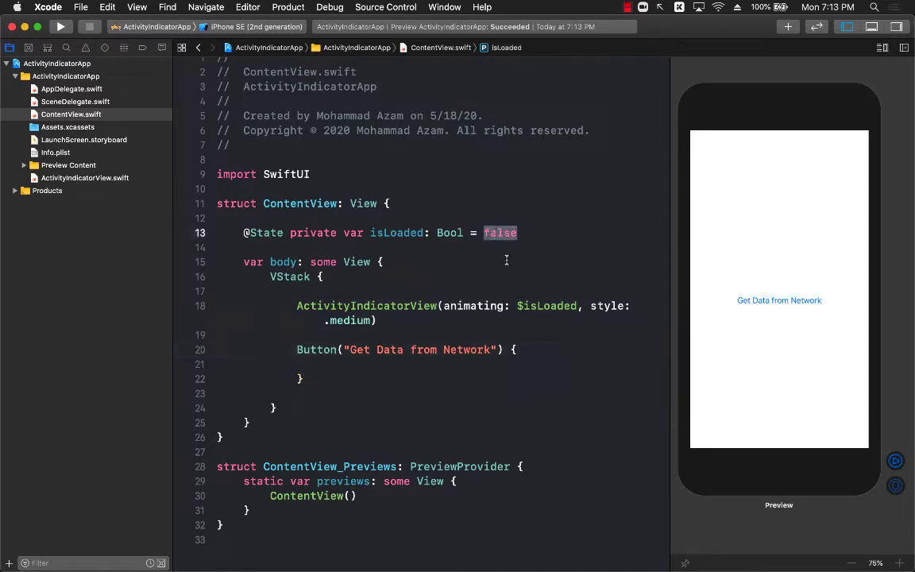
text(true)
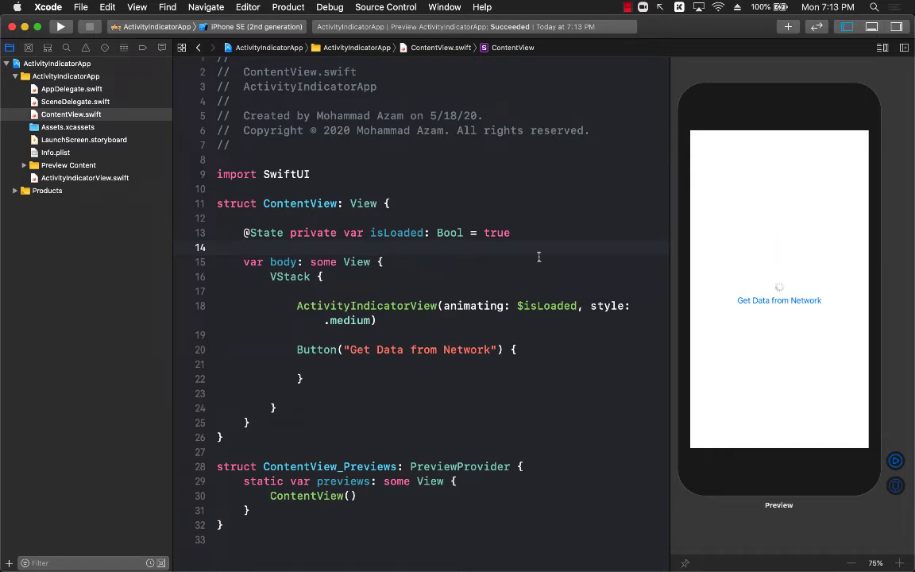
text(false)
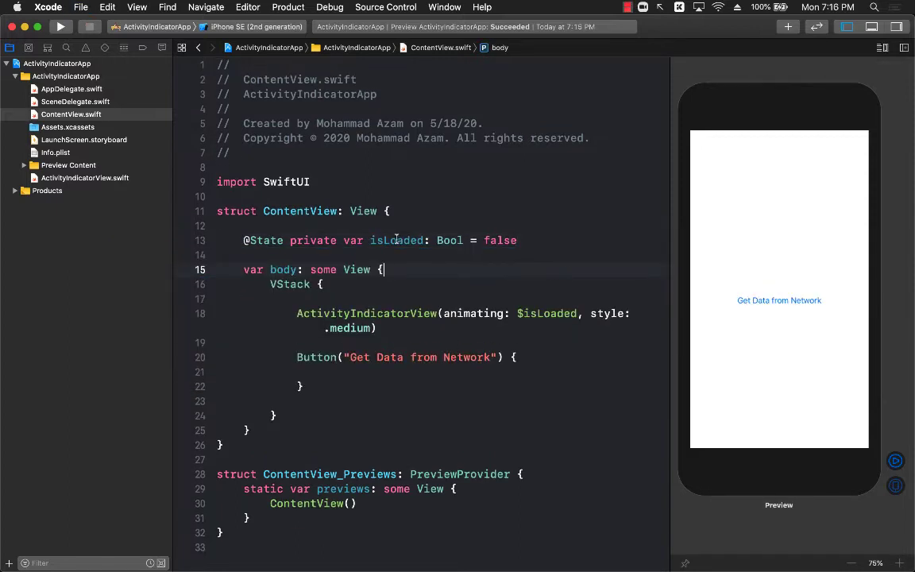
Rename isLoaded to loading and set self.loading = true in the button action.
double_click(397, 240)
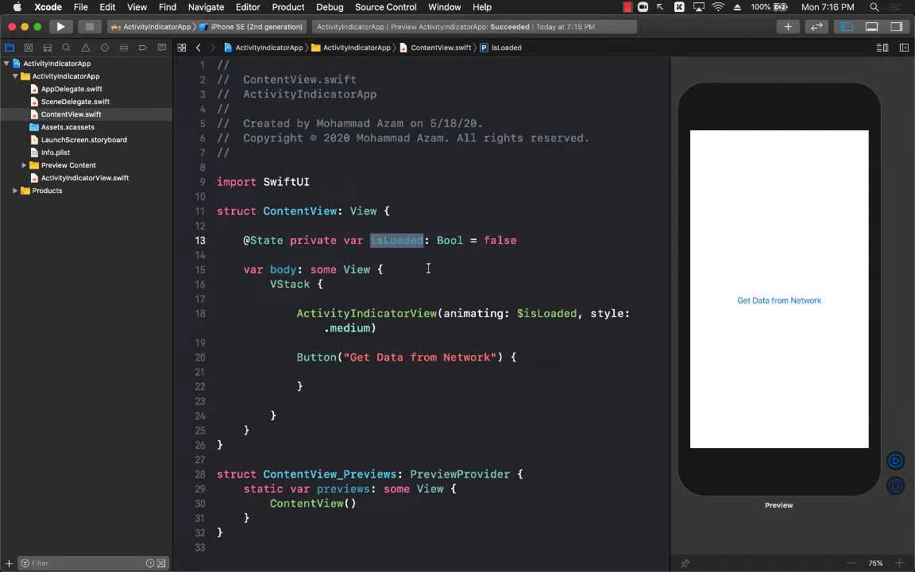
text(loading)
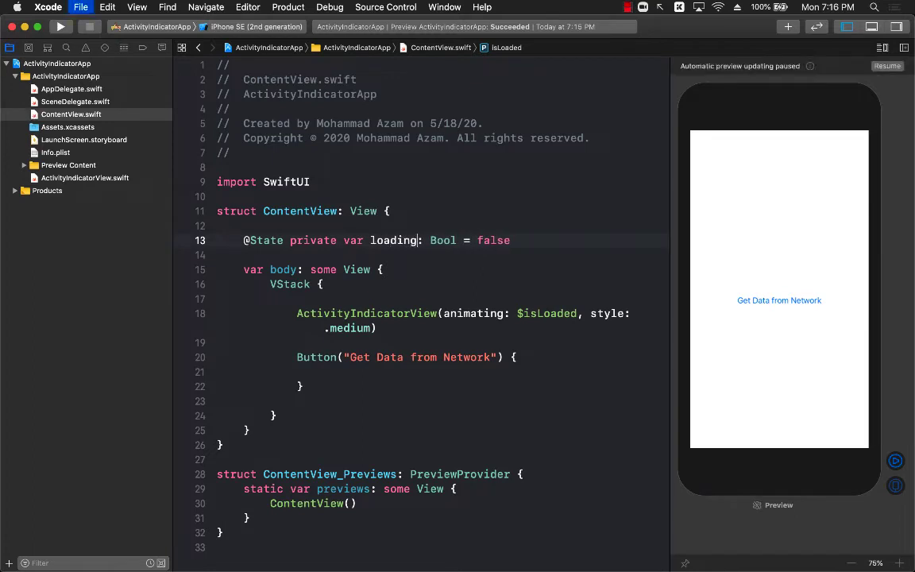
double_click(492, 239)
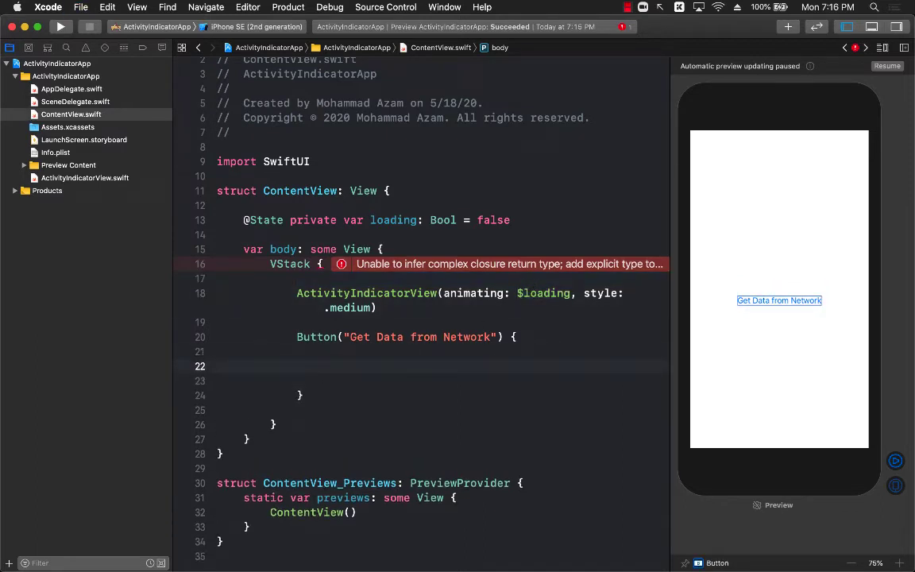
text(self.loading =)
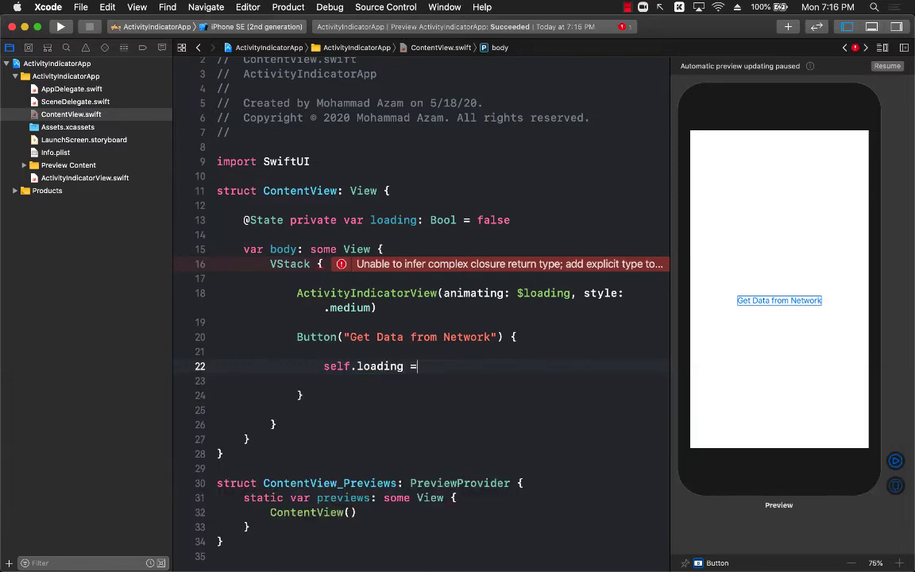
text(true)
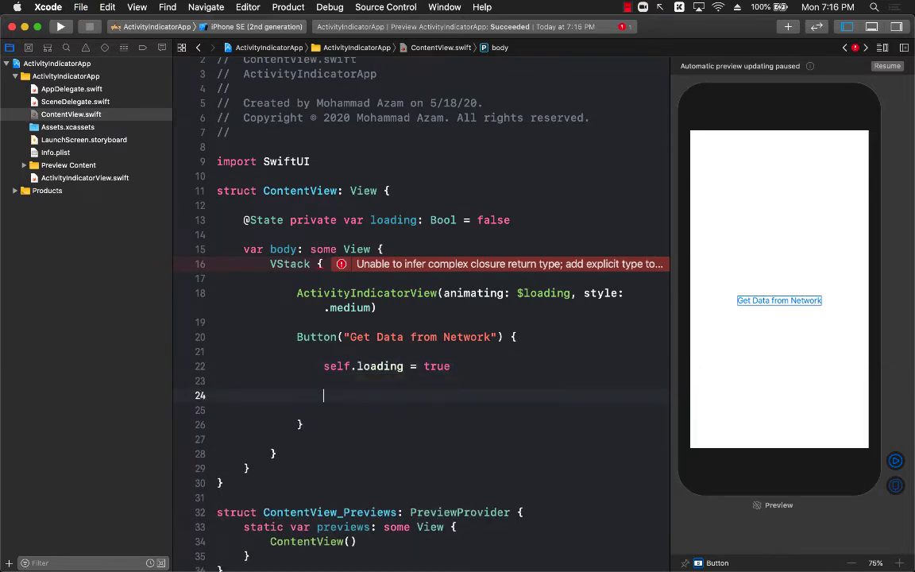
Reset loading to false via DispatchQueue.main.asyncAfter(deadline: .now() + 2.0) with a 'do other stuff' note.
text(DispatchQueue)
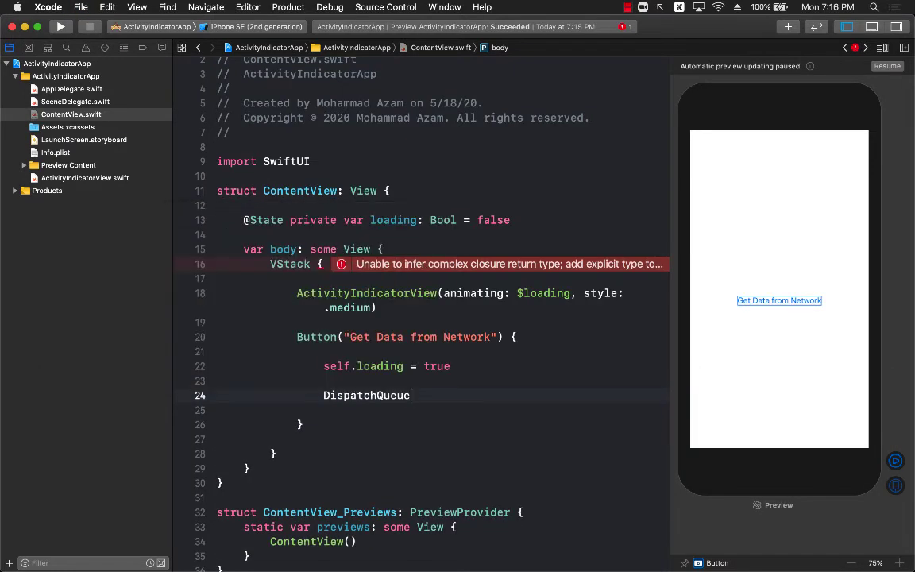
text(.main.)
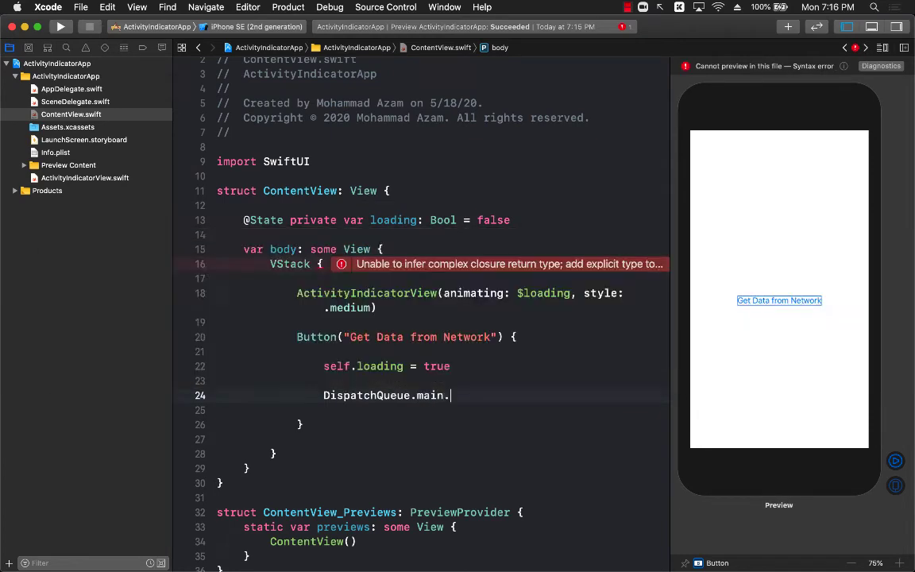
text(asyncAfter(deadline: .now() + 2, execute: () -> Void)
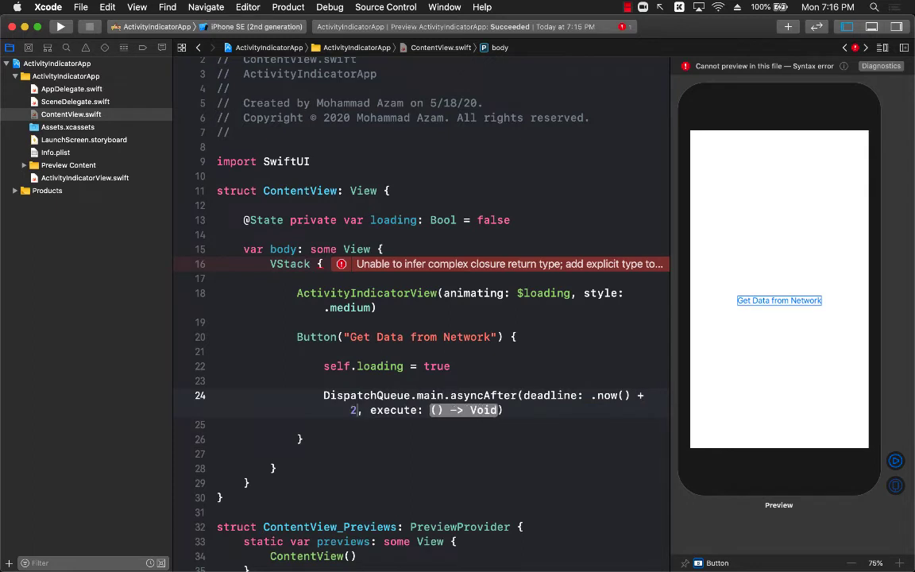
text(.0)
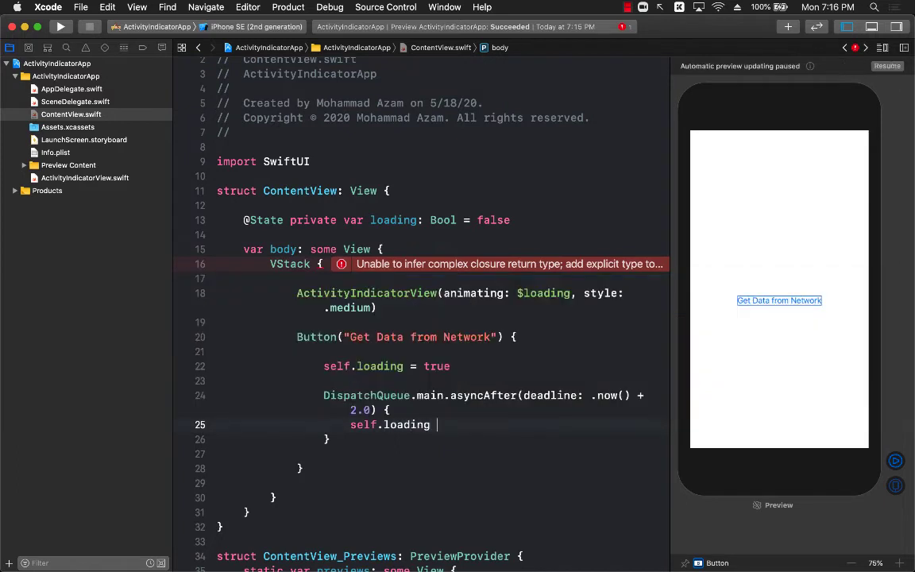
text(= false)
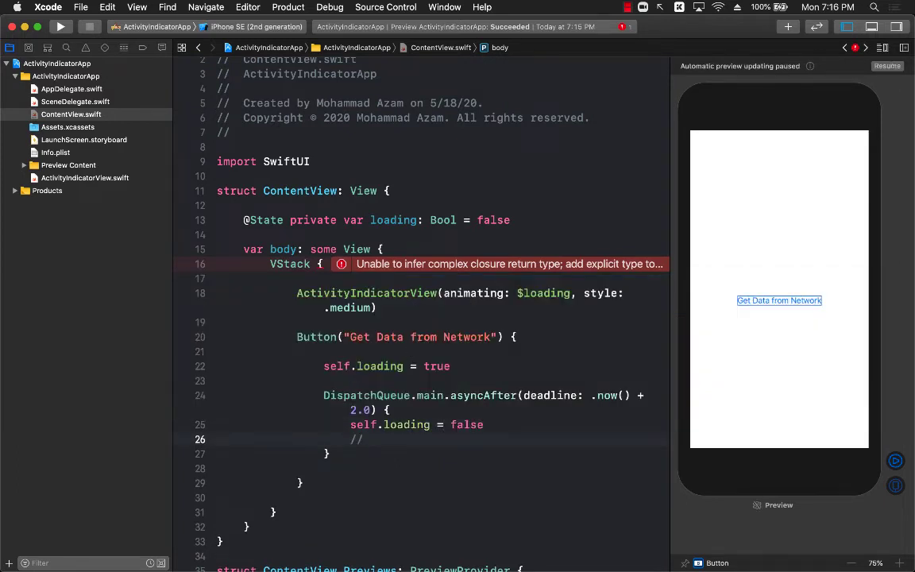
text(do other sut)
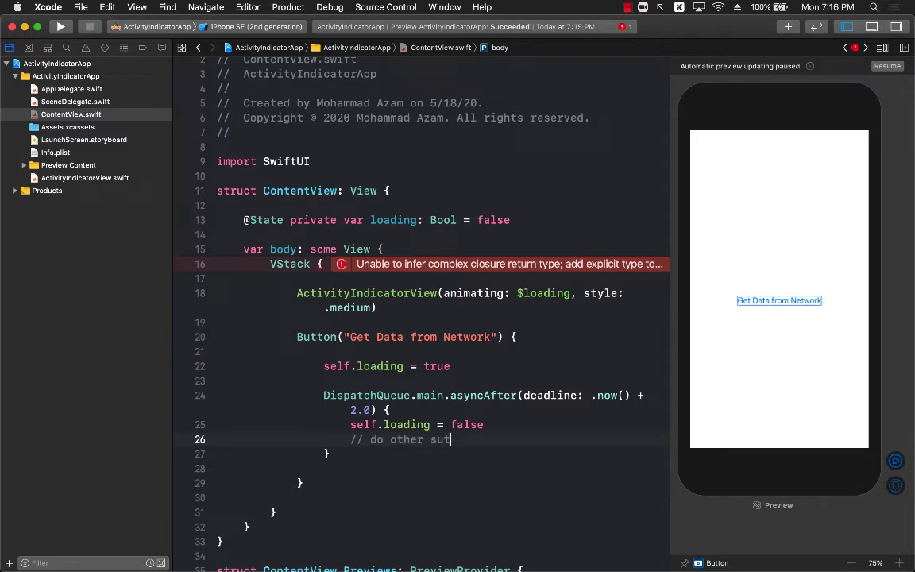
text(ff)
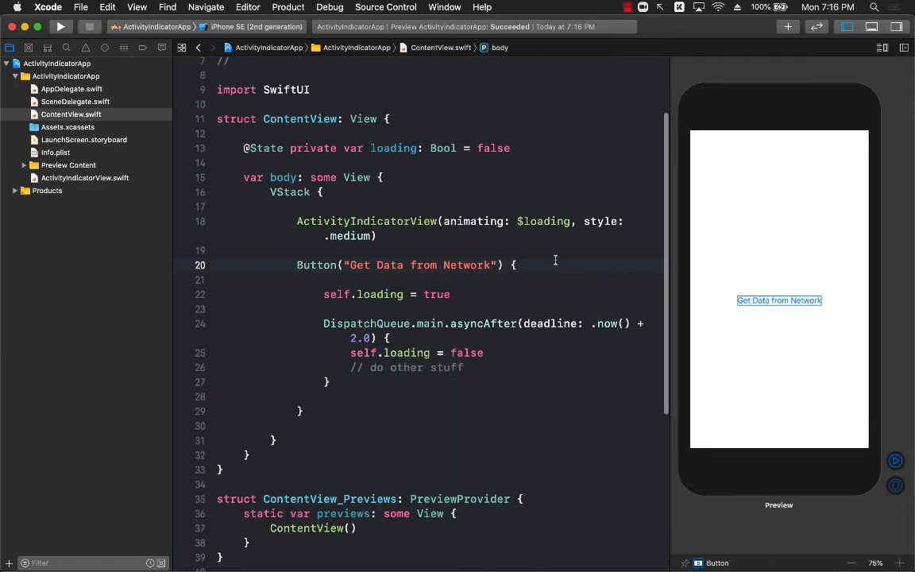
double_click(394, 148)
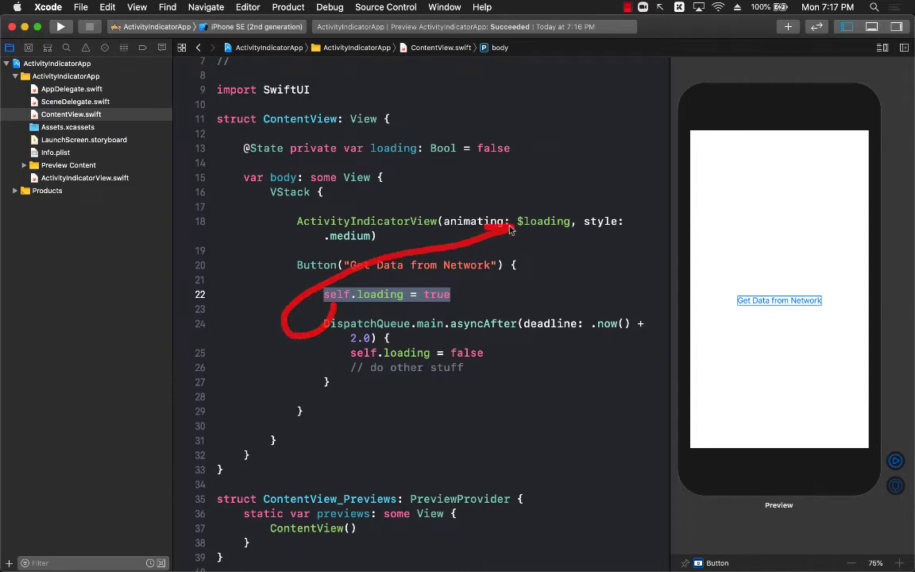
mouse_move(543, 230)
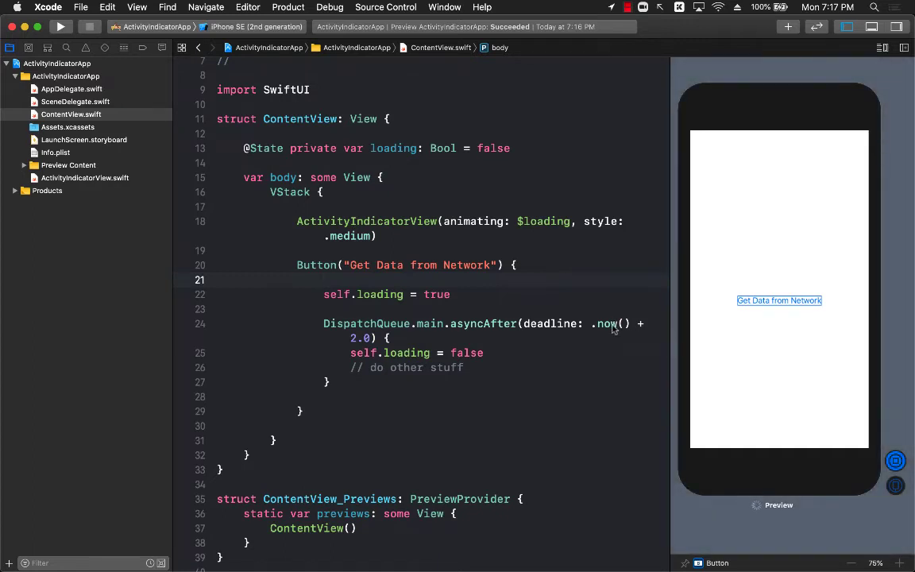
mouse_move(778, 310)
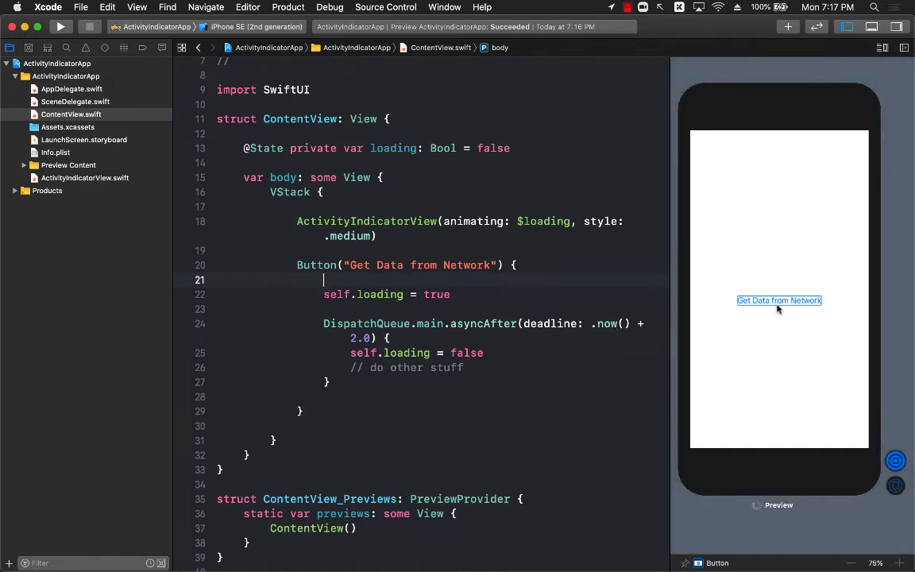
mouse_move(787, 310)
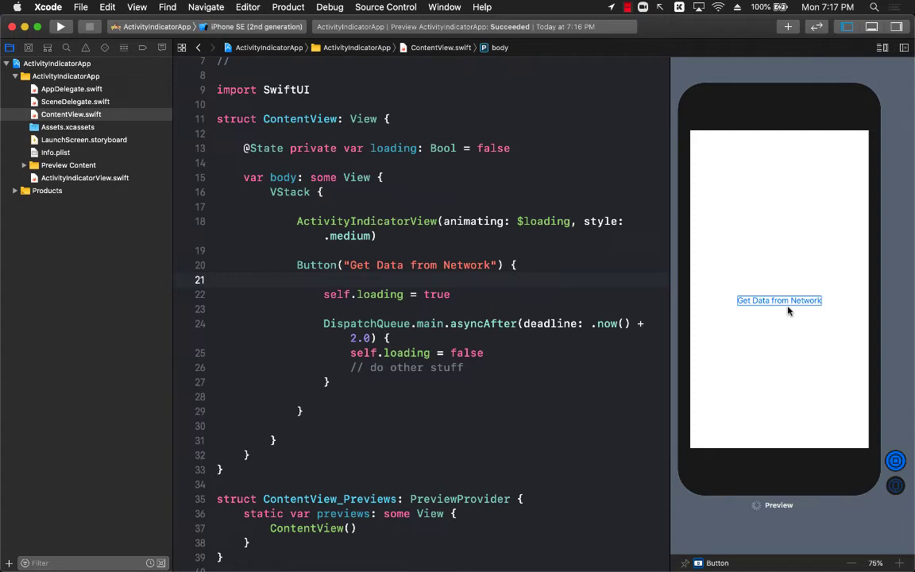
mouse_move(531, 343)
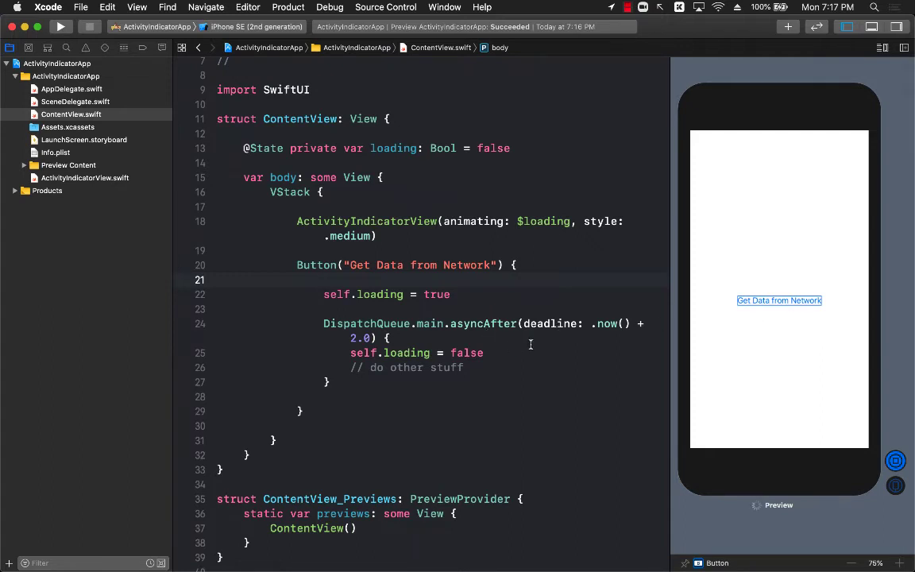
double_click(362, 336)
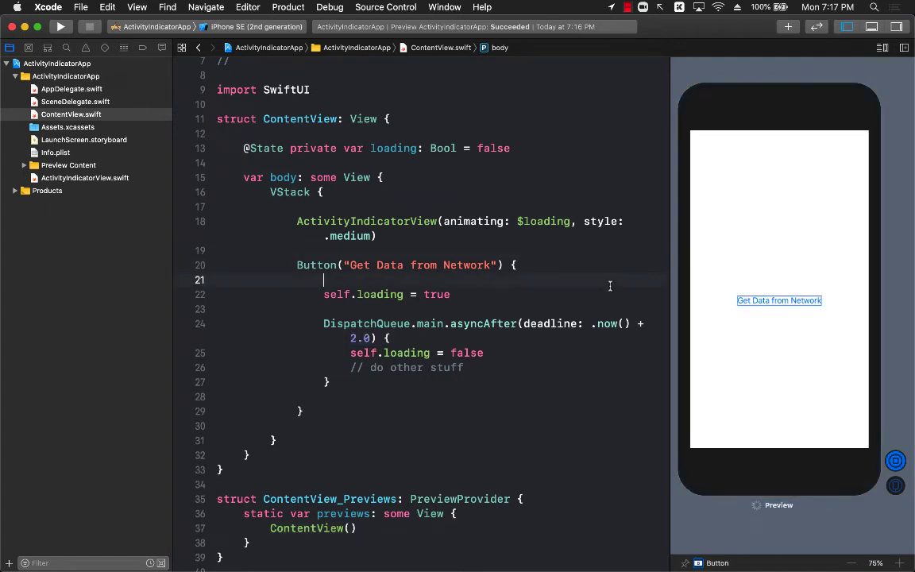
mouse_move(724, 308)
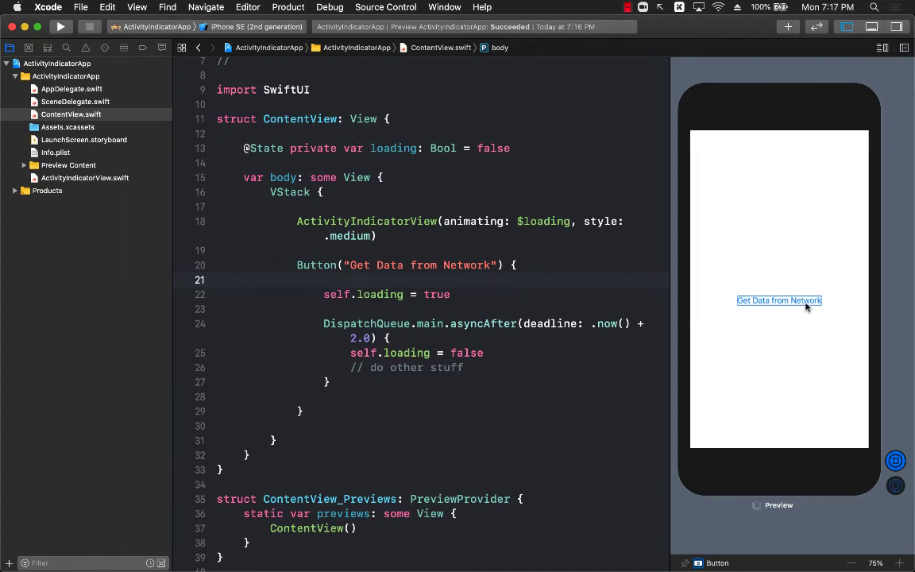
mouse_move(786, 305)
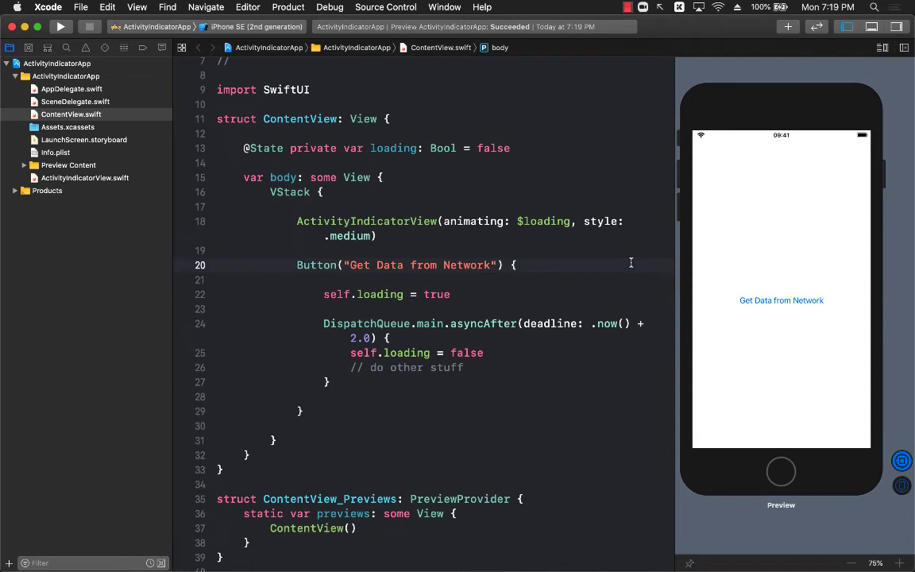
mouse_move(612, 257)
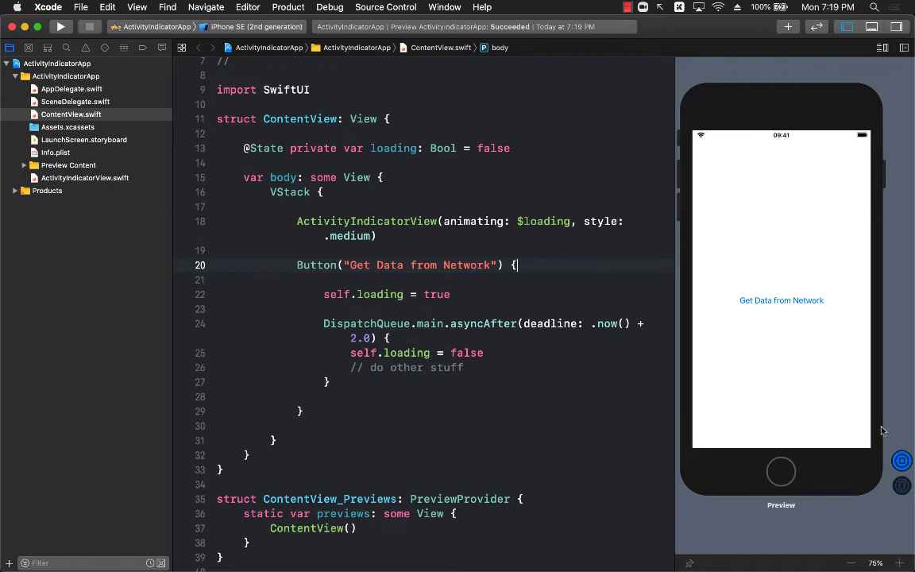
mouse_move(769, 308)
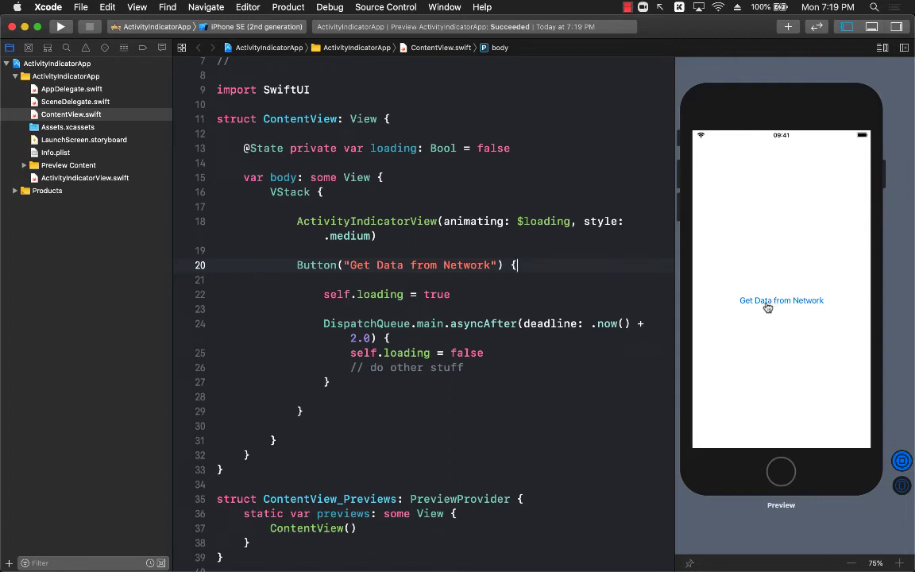
Press Get Data from Network in the live preview a few times to watch the spinner appear and vanish.
click(781, 300)
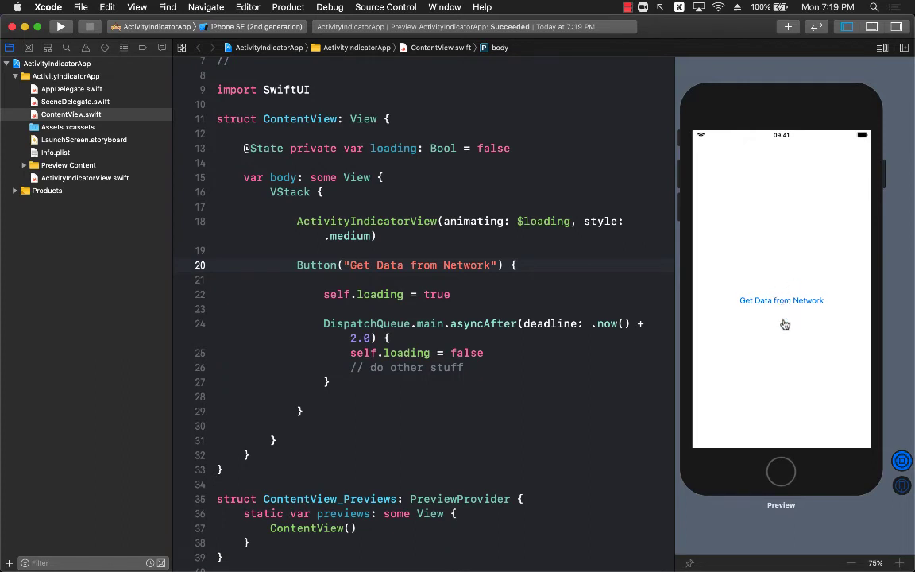
click(781, 300)
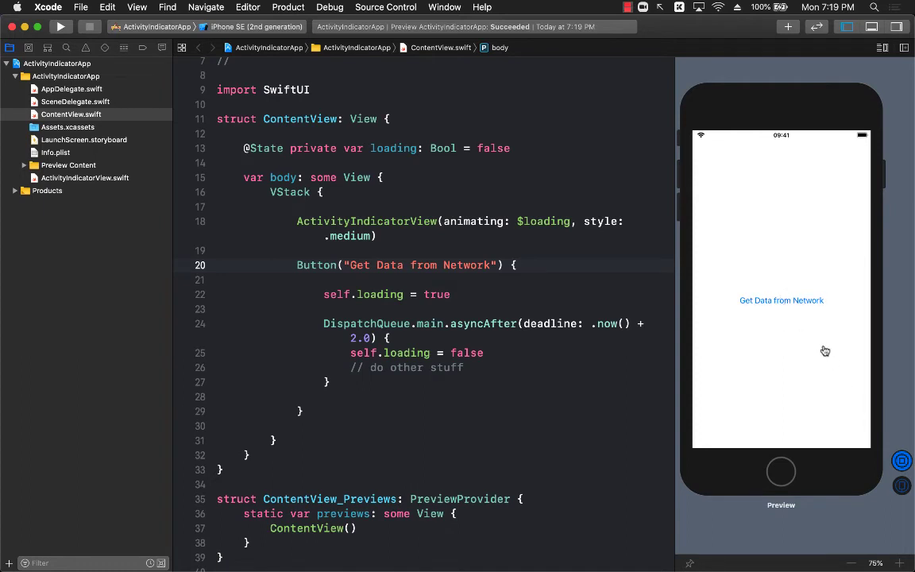
click(781, 300)
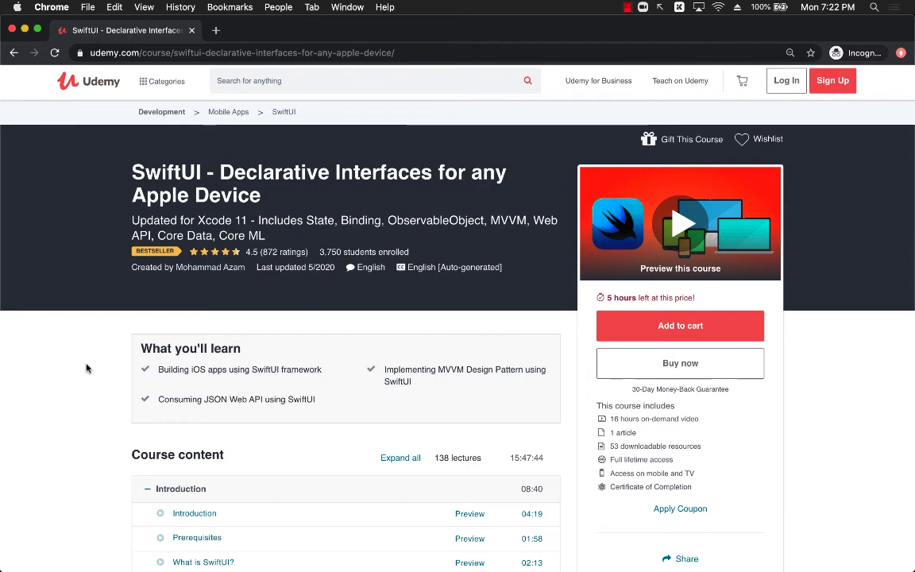
Scroll down the Udemy course curriculum and expand the Integrating Core Data with SwiftUI section.
scroll(down, 3)
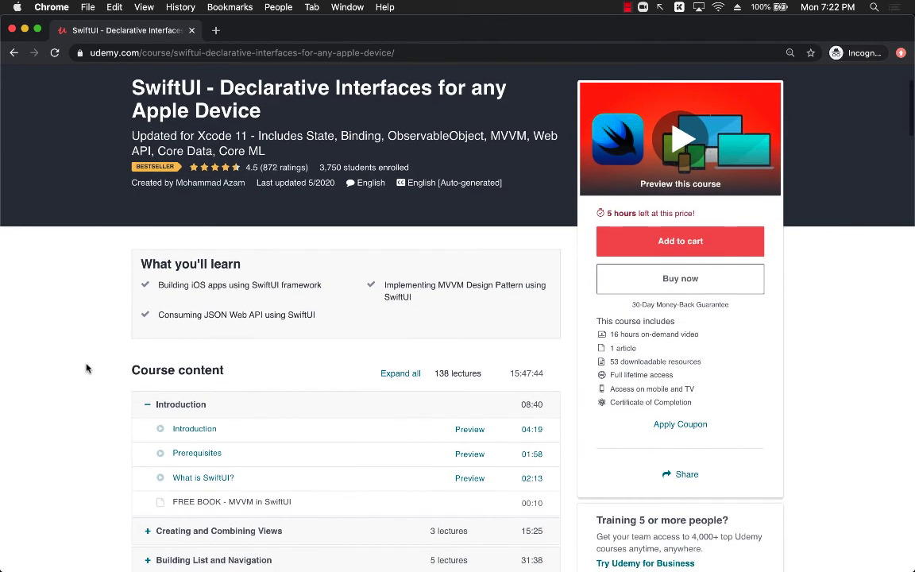
scroll(down, 3)
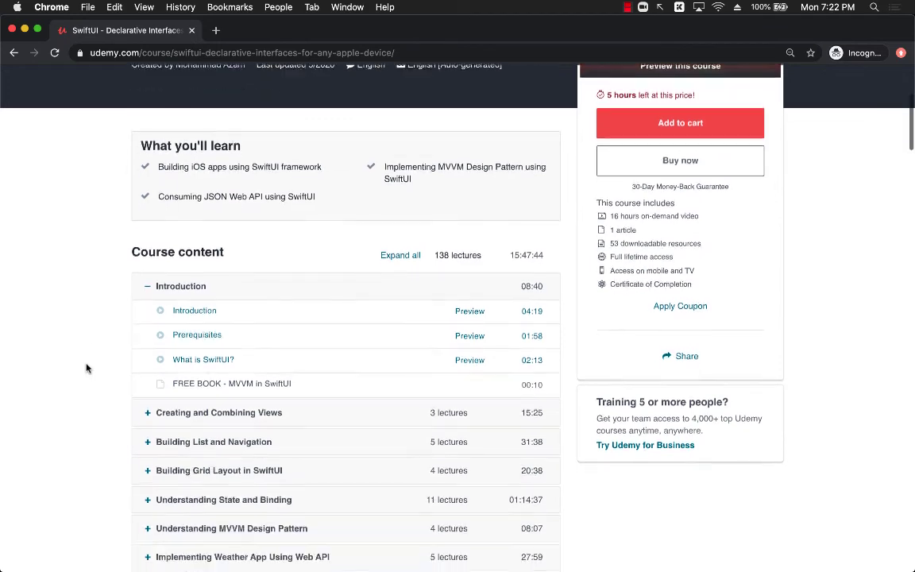
scroll(down, 3)
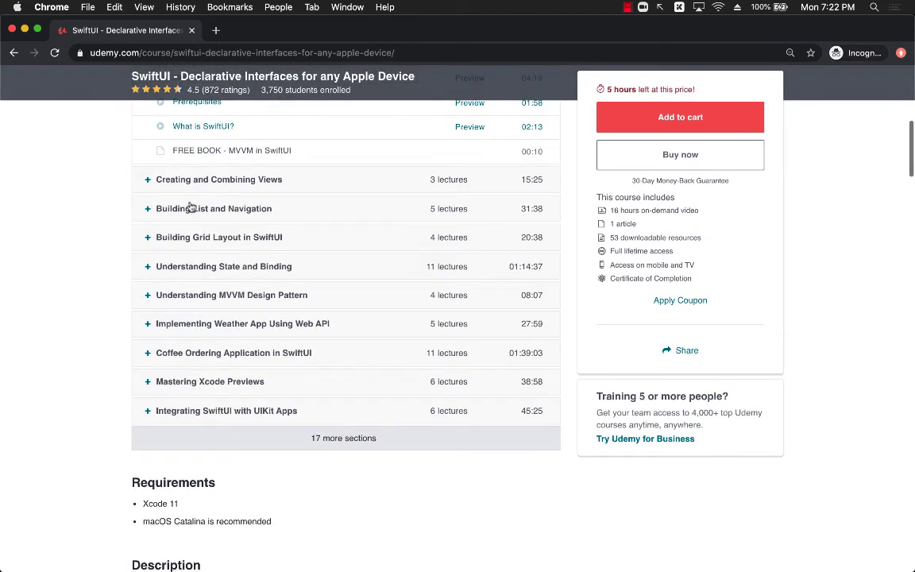
scroll(down, 3)
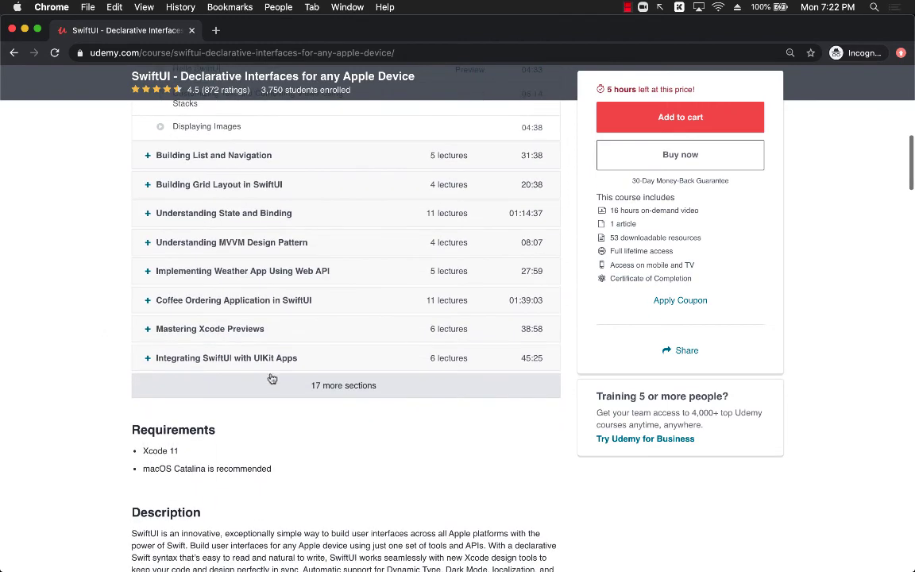
scroll(down, 3)
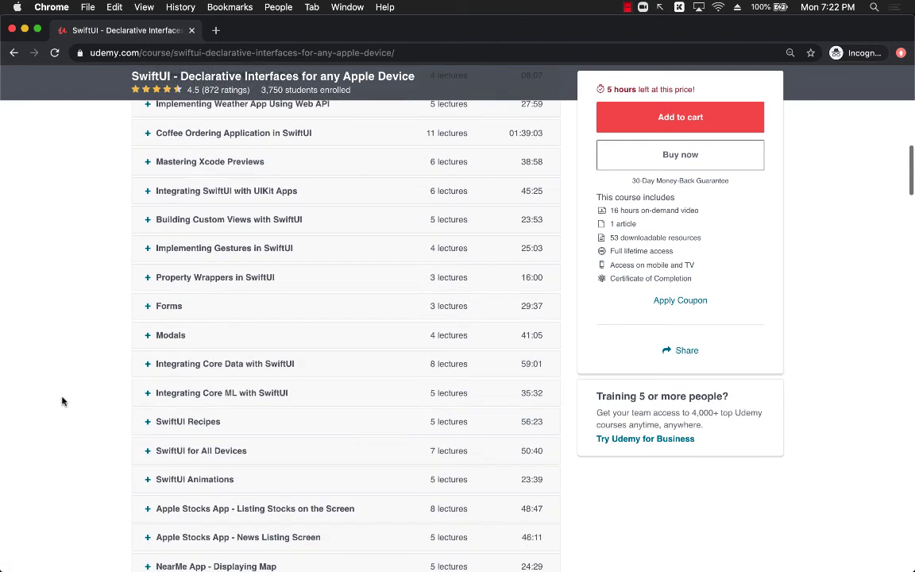
click(225, 363)
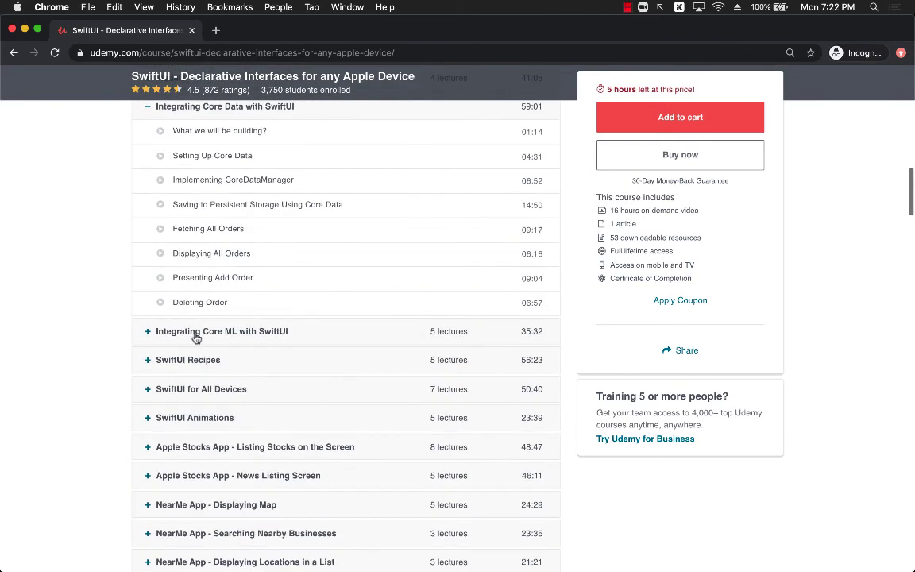
scroll(down, 3)
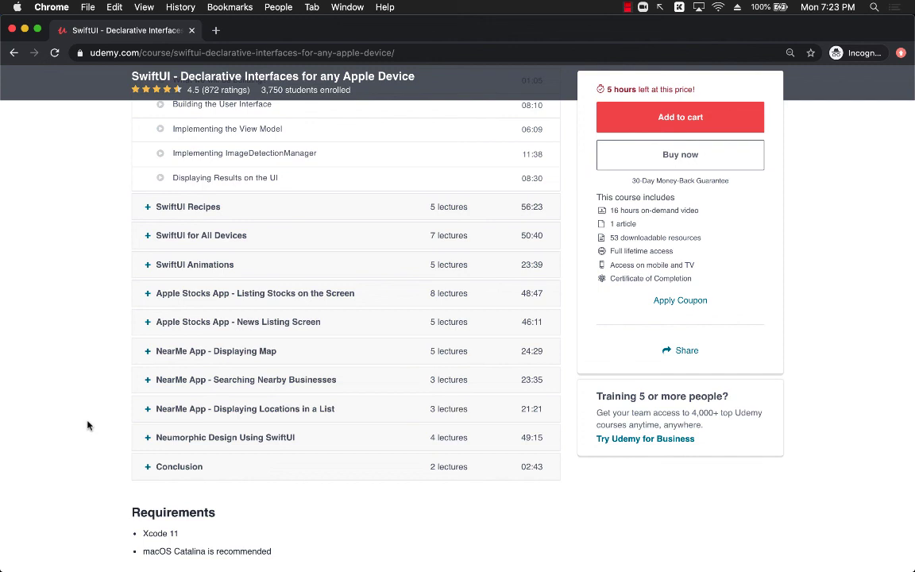
Scroll back up to the course page header.
scroll(up, 3)
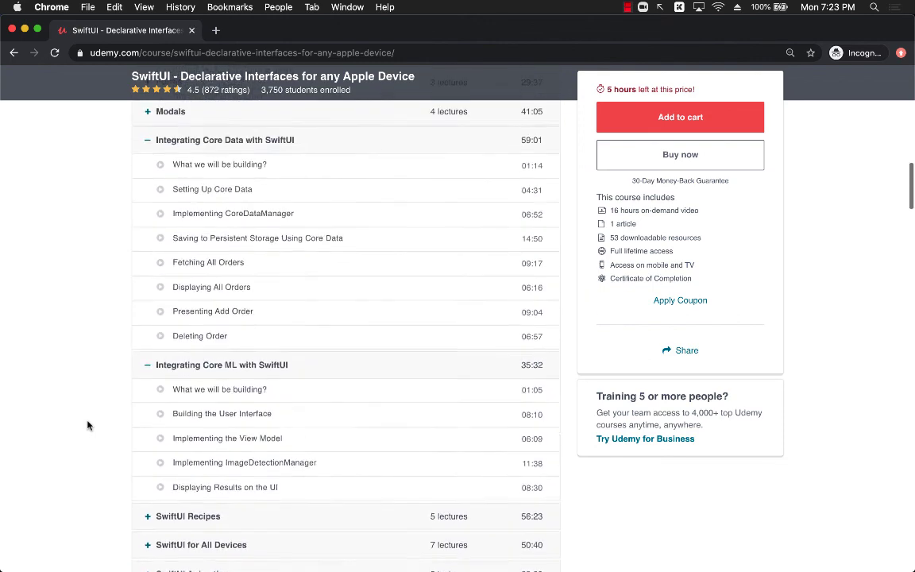
scroll(up, 3)
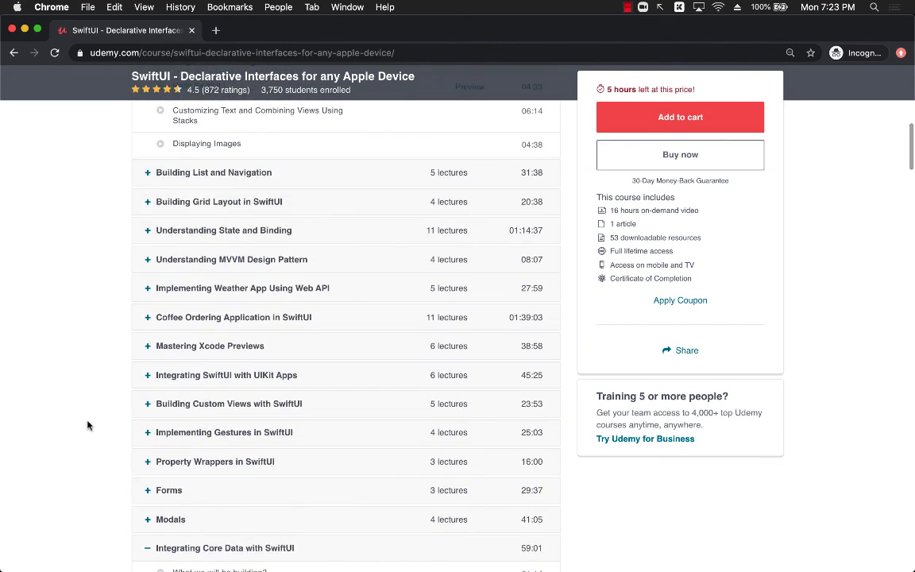
scroll(up, 3)
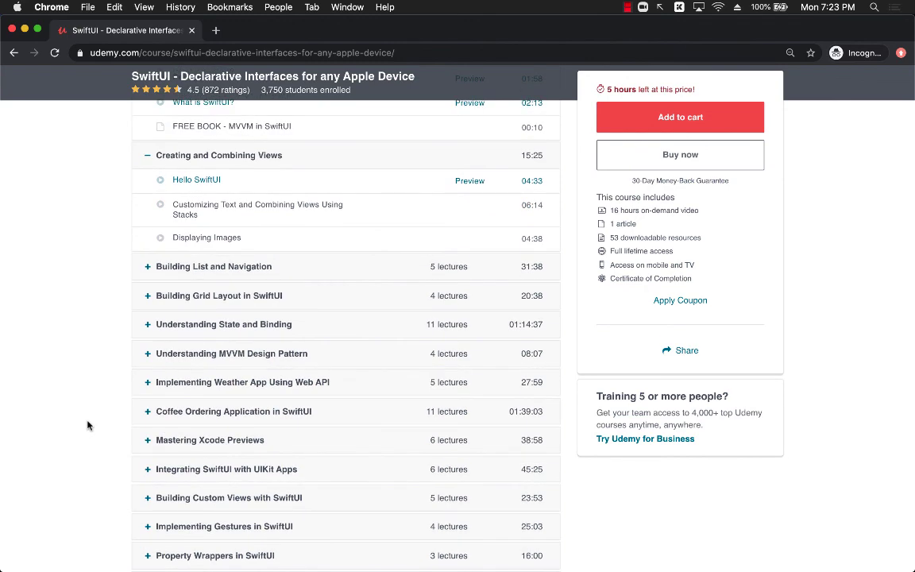
scroll(up, 3)
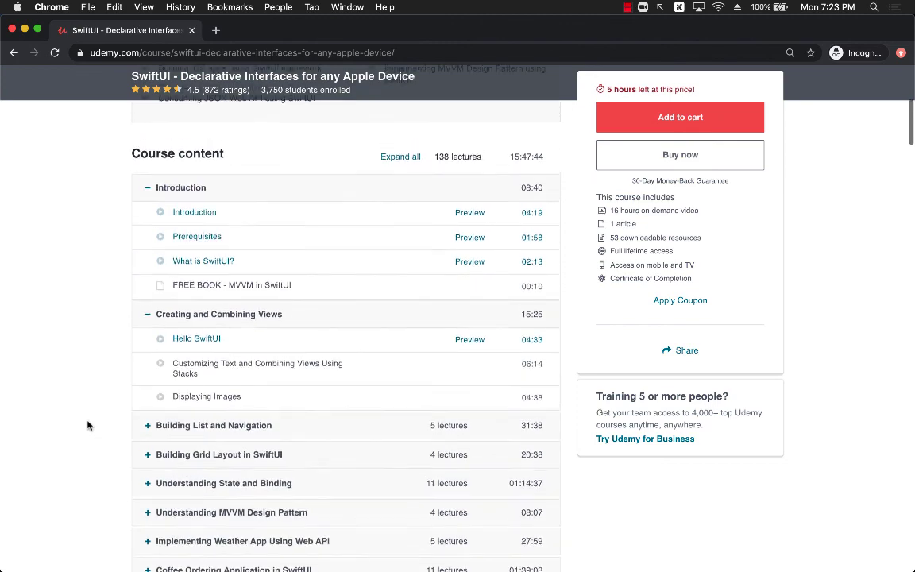
scroll(up, 3)
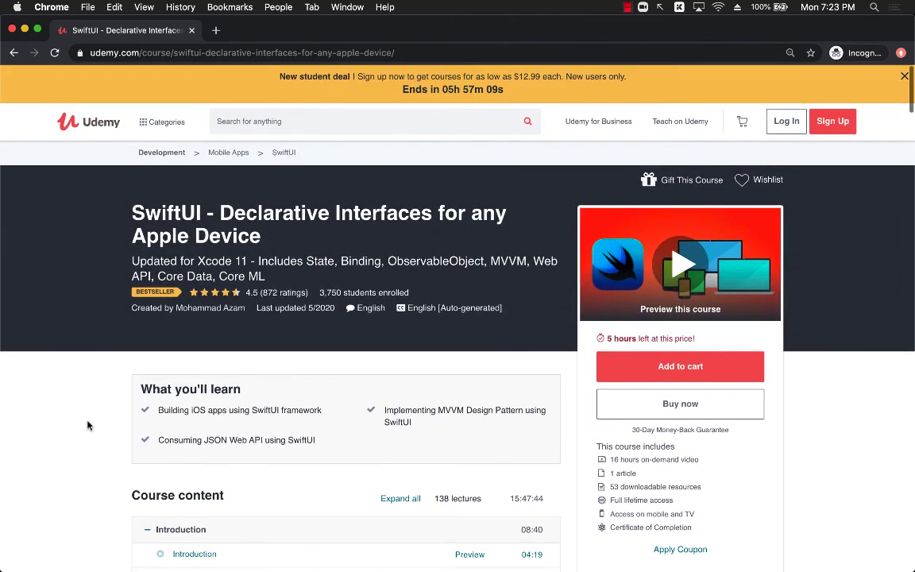